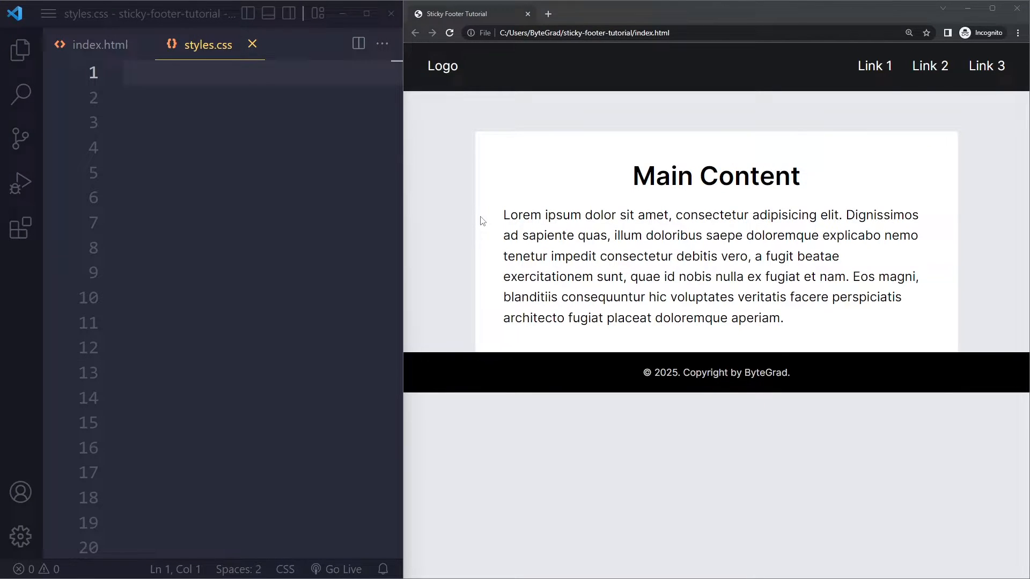
- Review index.html's main and body markup before styling the page
{"action": "left_click", "coordinate": [99, 44]}
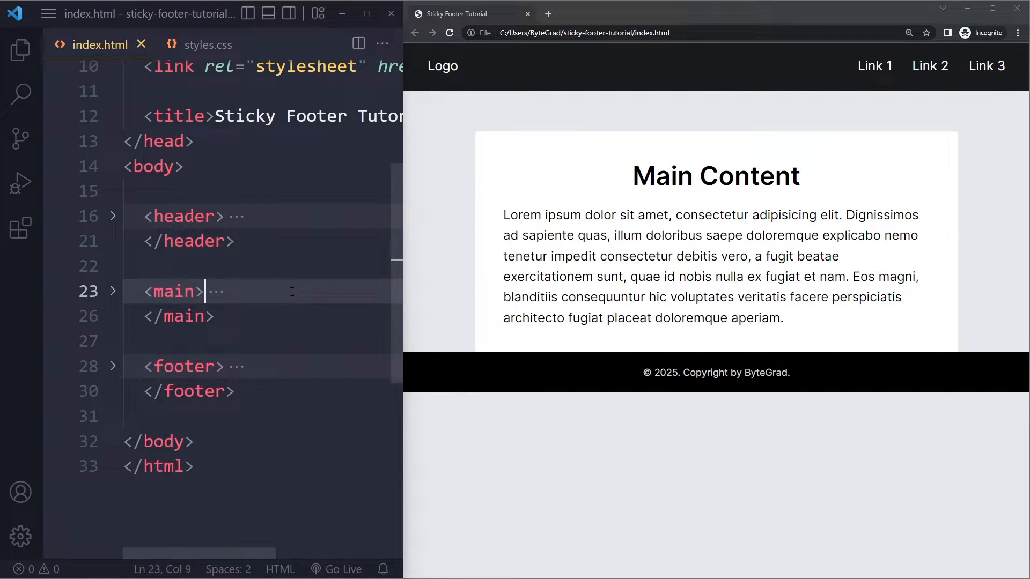
{"action": "double_click", "coordinate": [172, 290]}
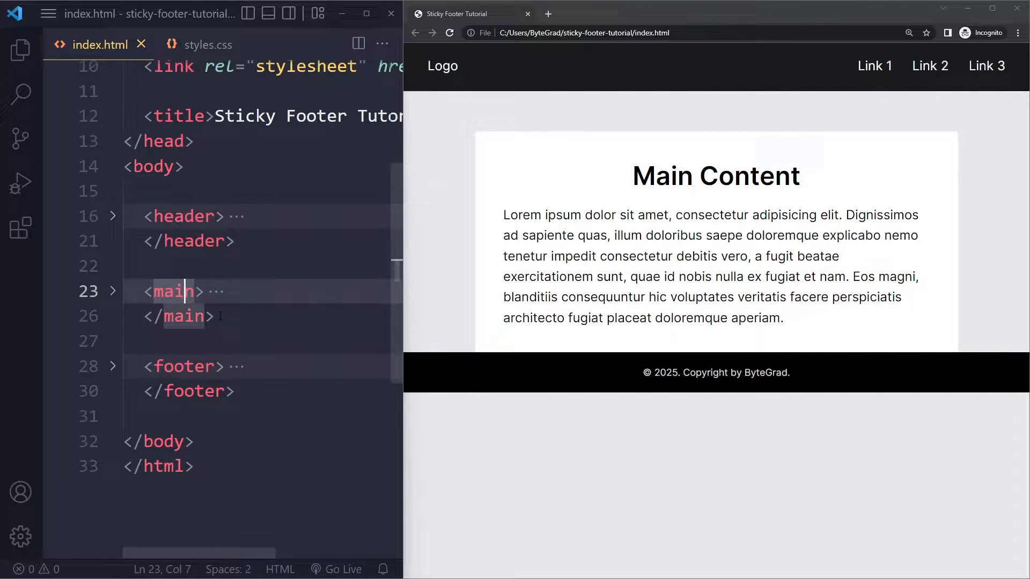
{"action": "left_click", "coordinate": [184, 365]}
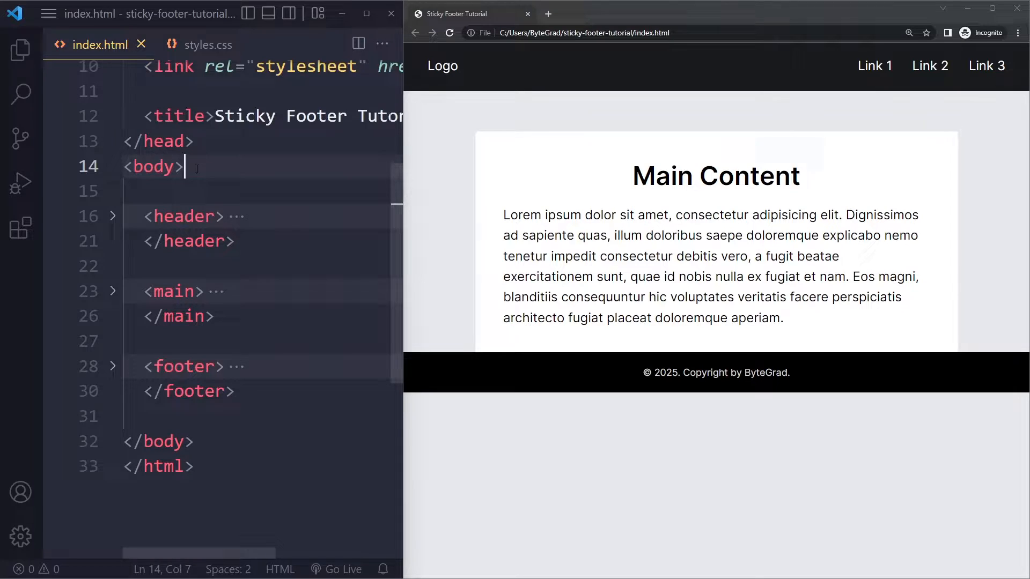
{"action": "mouse_move", "coordinate": [156, 166]}
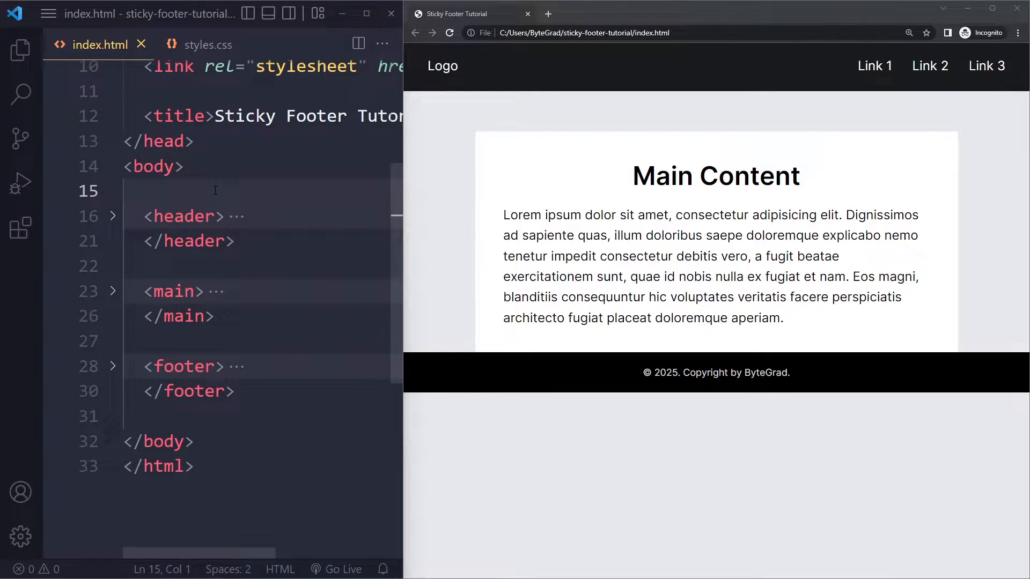
{"action": "type", "text": ".co"}
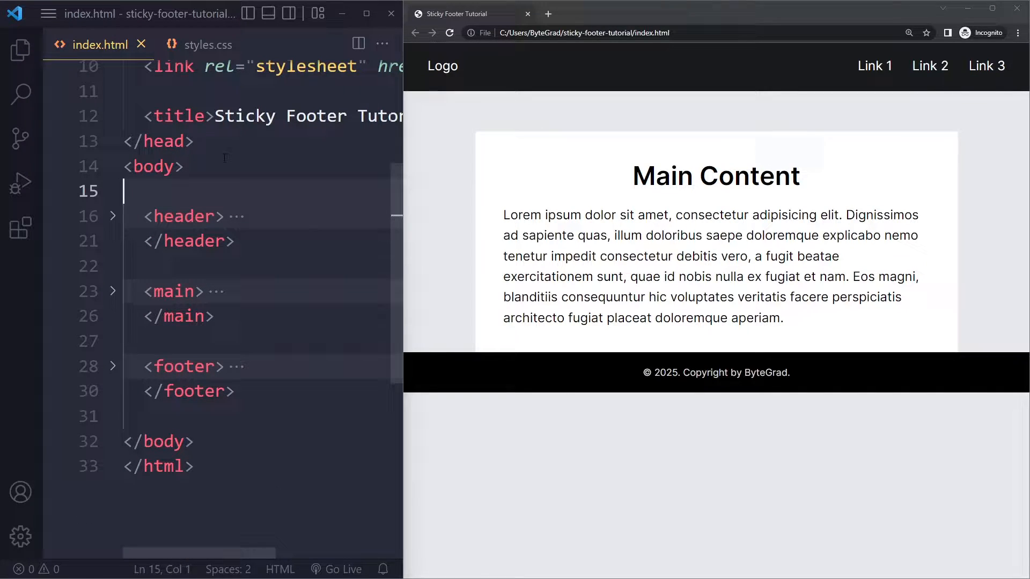
- Begin a body rule in styles.css with its braces
{"action": "left_click", "coordinate": [207, 44]}
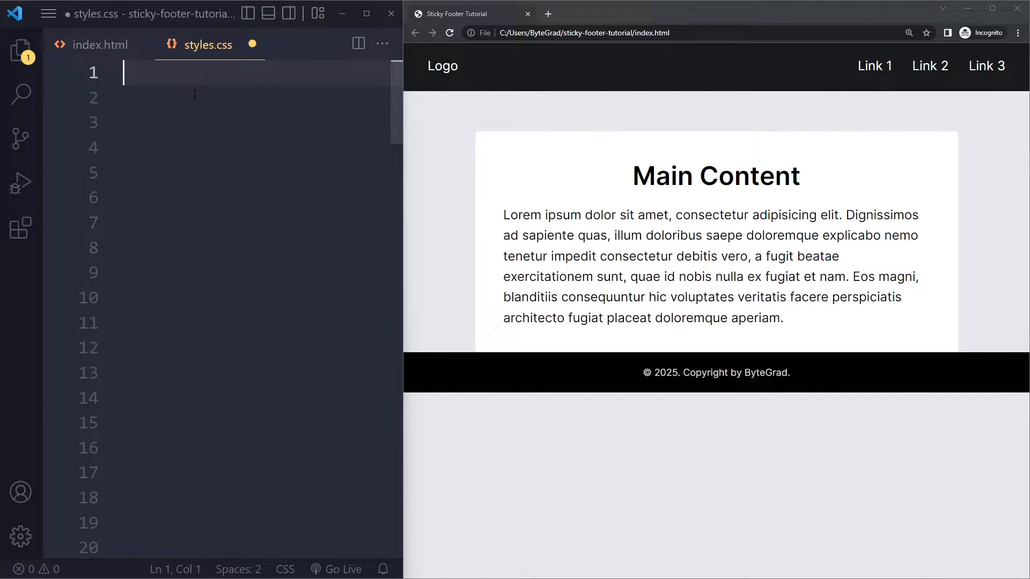
{"action": "type", "text": "body {"}
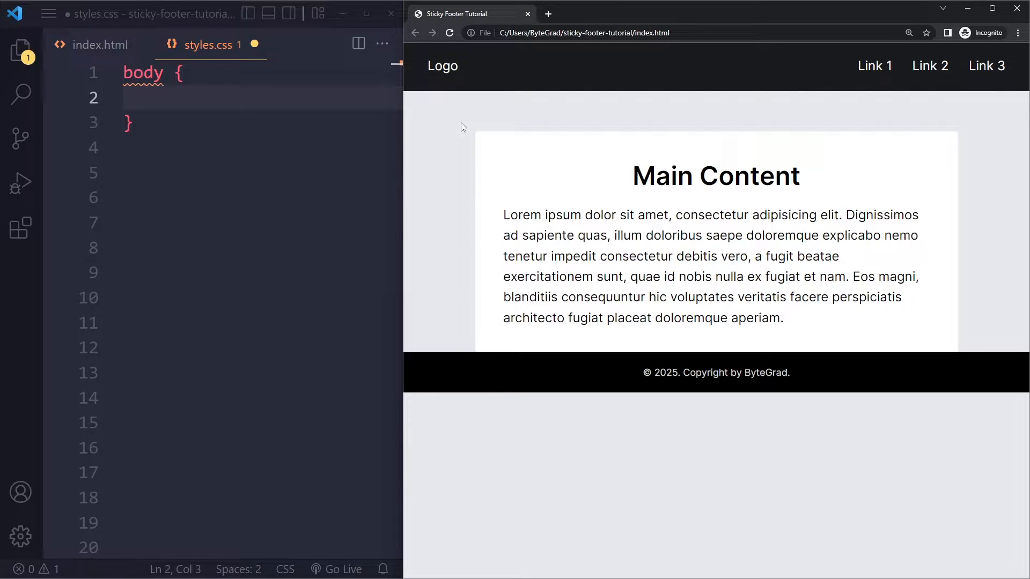
{"action": "mouse_move", "coordinate": [458, 562]}
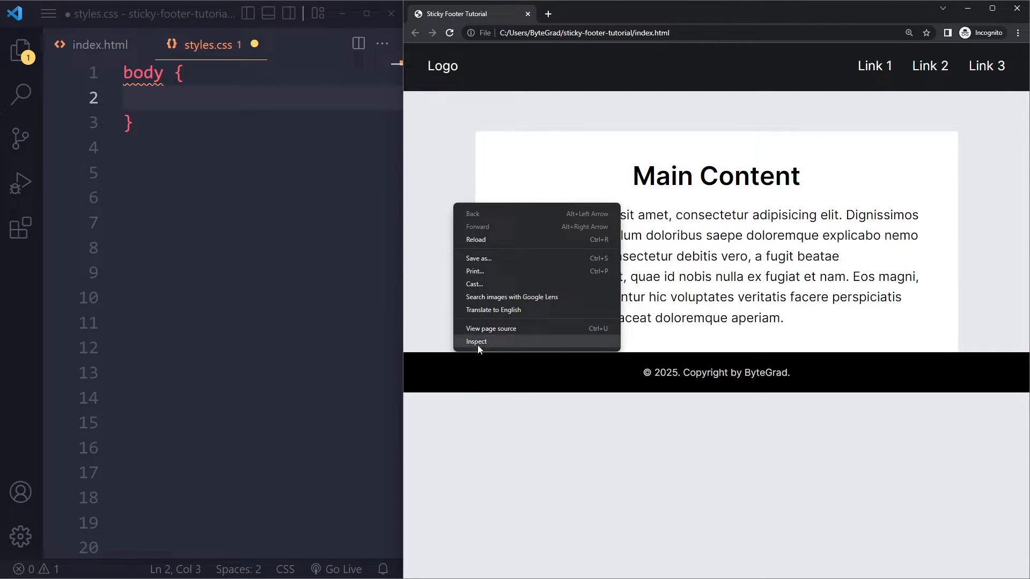
- Inspect the page in Chrome's developer tools and shorten the responsive viewport
{"action": "left_click", "coordinate": [476, 341]}
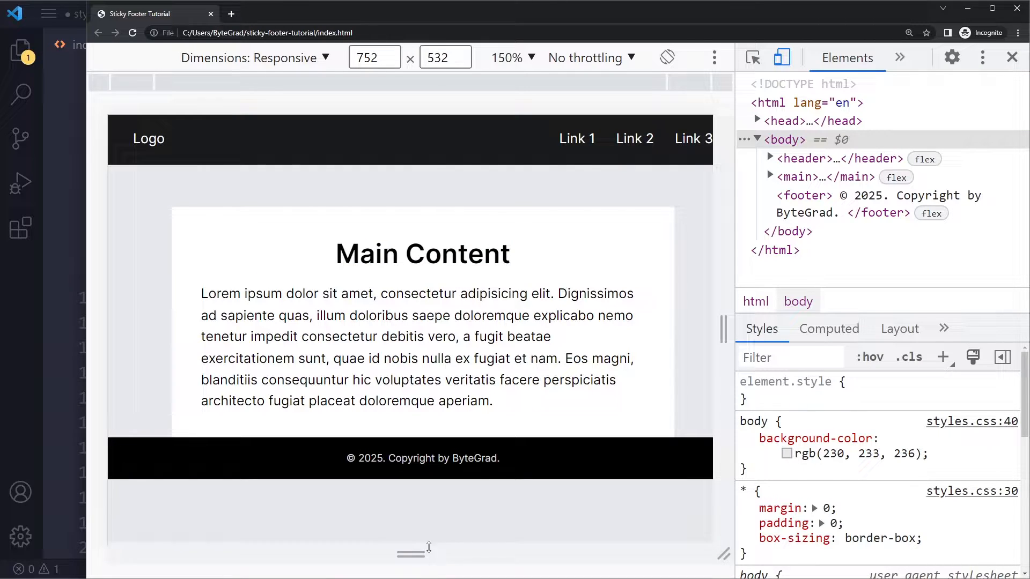
{"action": "left_click_drag", "start_coordinate": [428, 547], "coordinate": [428, 536]}
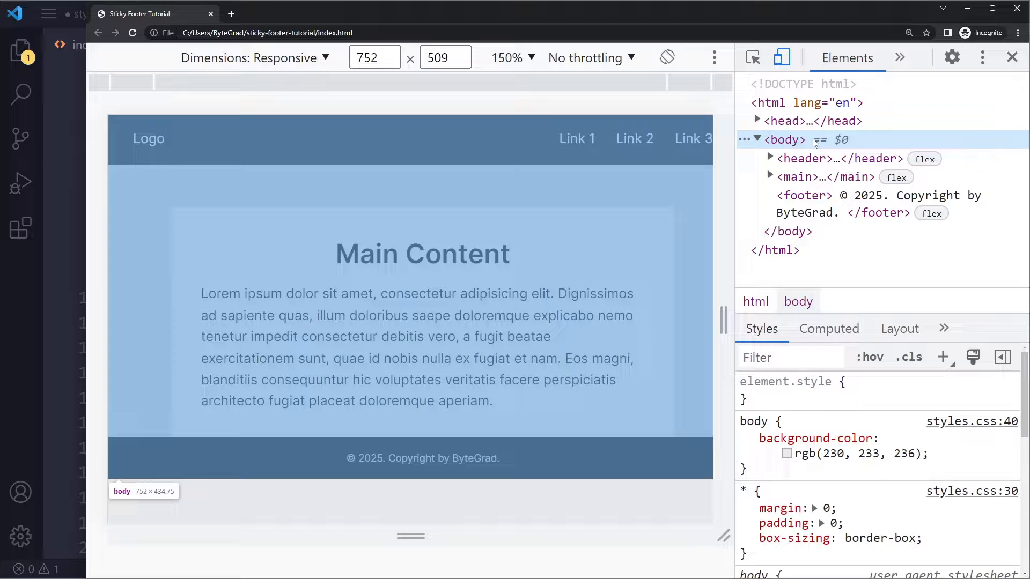
{"action": "mouse_move", "coordinate": [844, 140]}
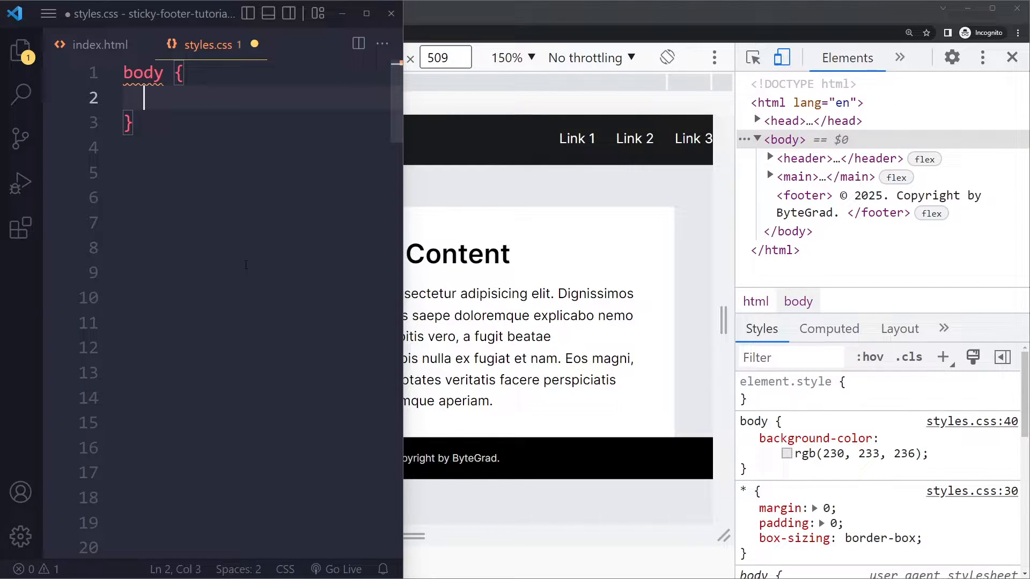
- Give the body 'min-height: 100vh;' and start a new declaration line
{"action": "type", "text": "min-"}
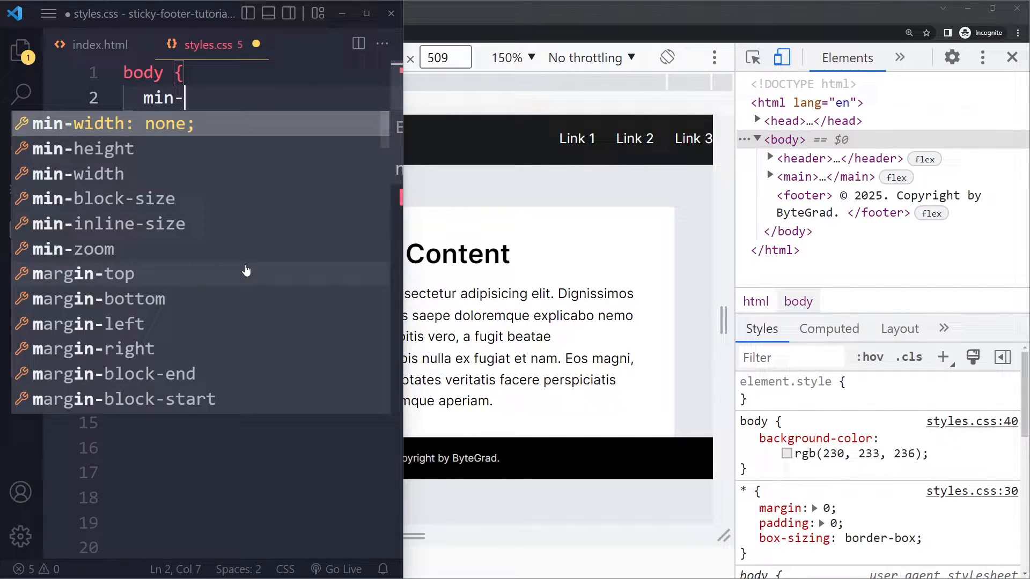
{"action": "type", "text": "height"}
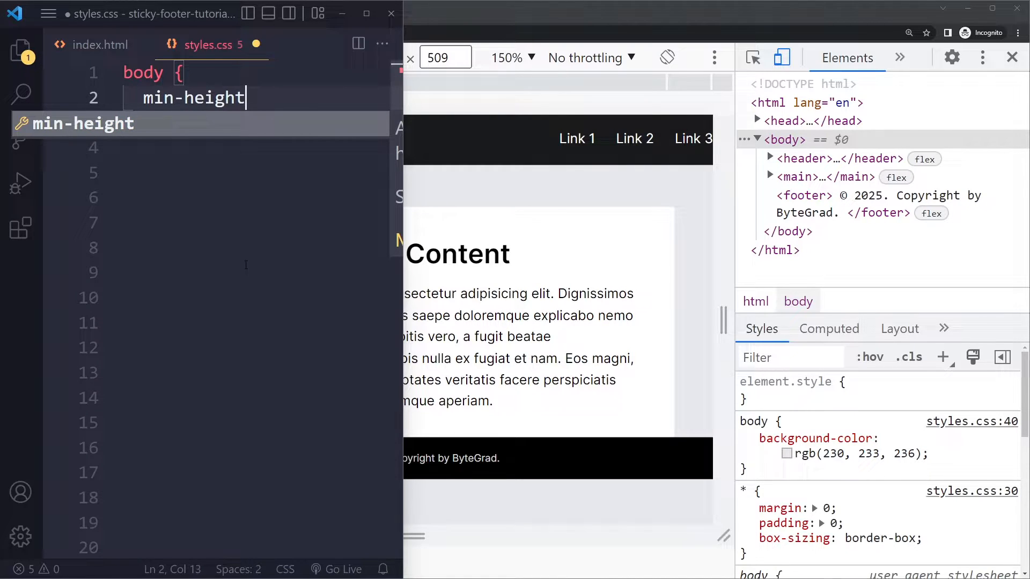
{"action": "type", "text": ": 100vh;"}
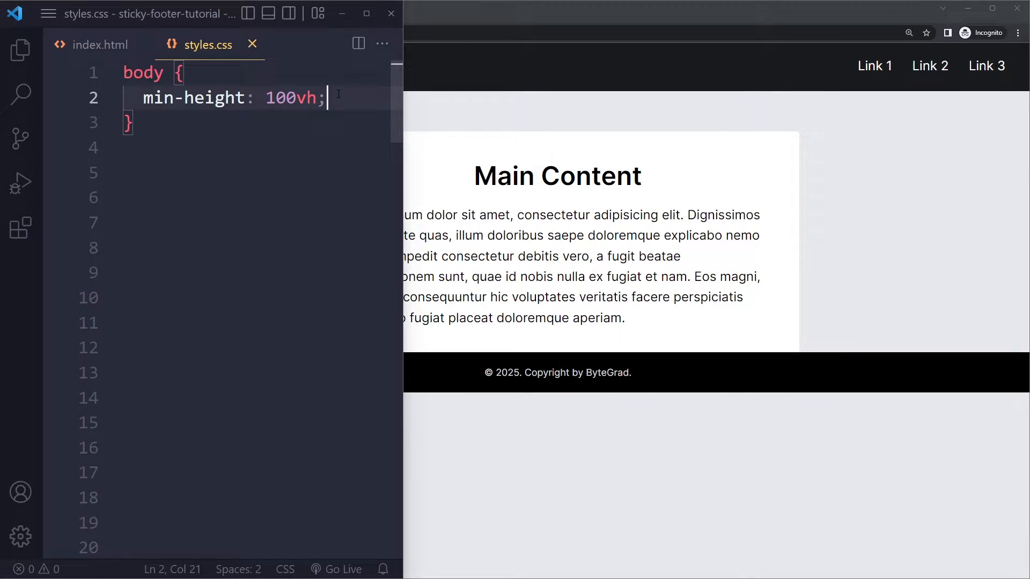
{"action": "key", "text": "Enter"}
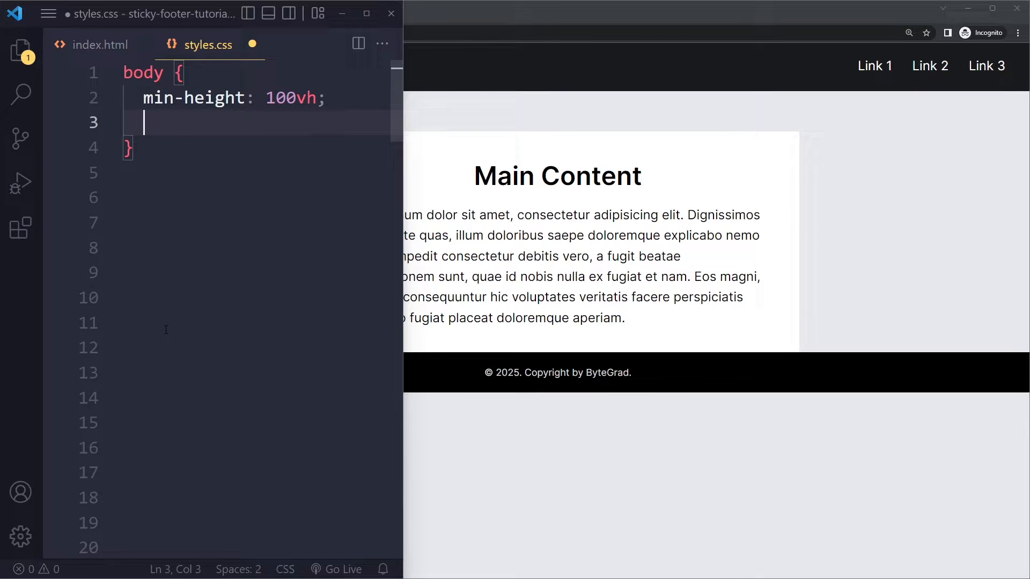
- Add 'display: flex;' and 'flex-direction: column;' to body, then begin a footer rule
{"action": "type", "text": "d"}
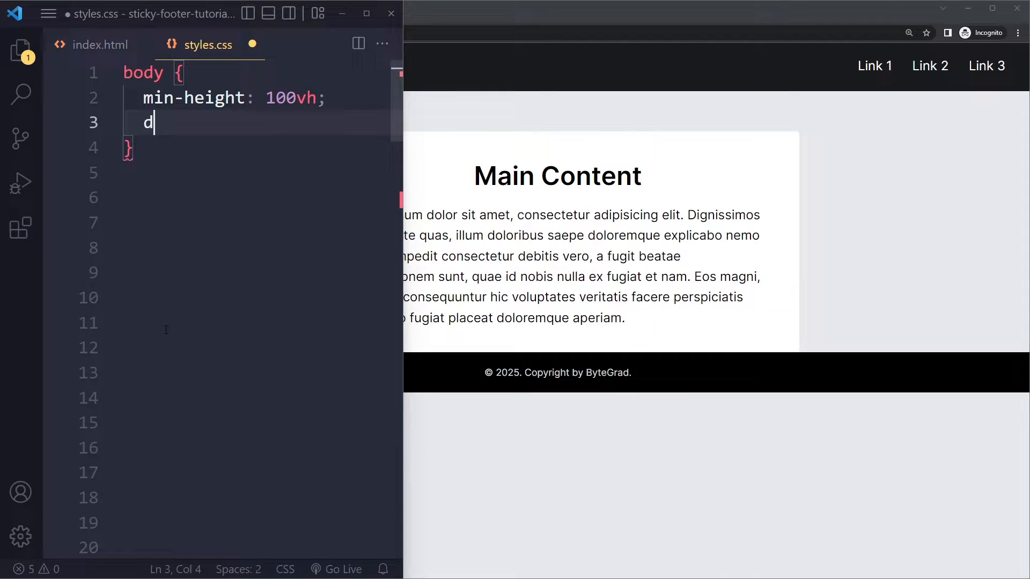
{"action": "type", "text": "isplay: flex;"}
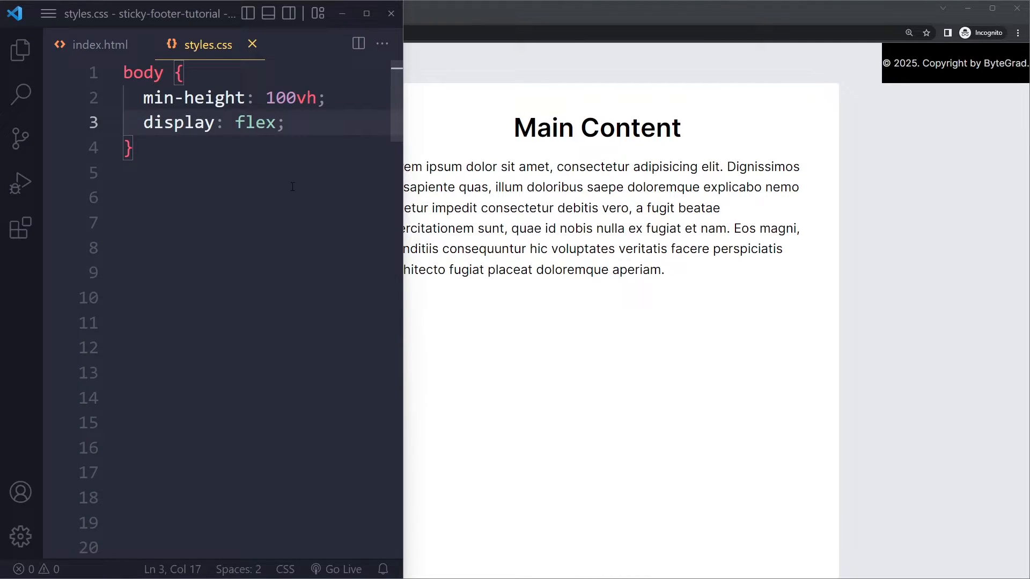
{"action": "type", "text": "flex"}
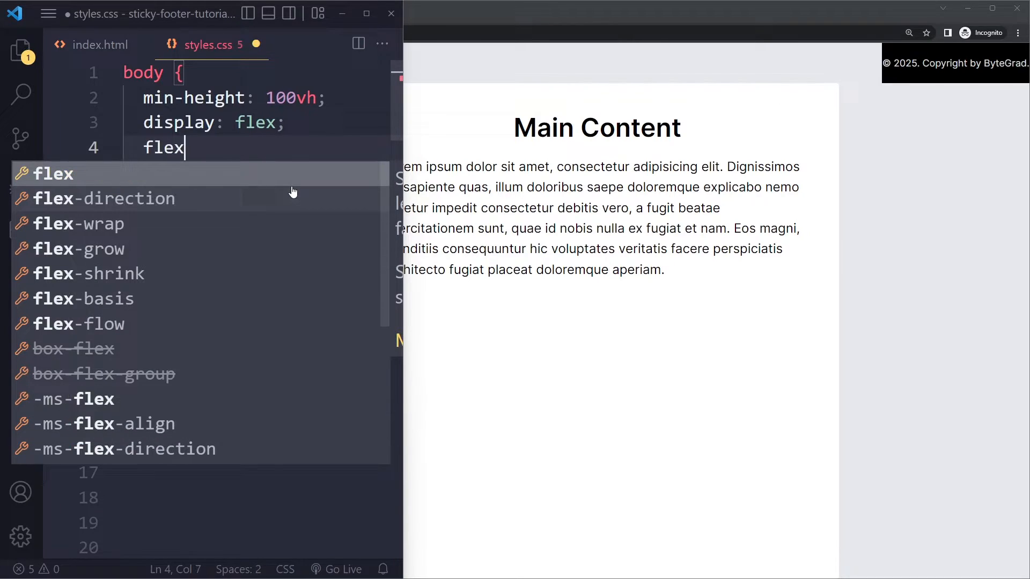
{"action": "type", "text": "-dire"}
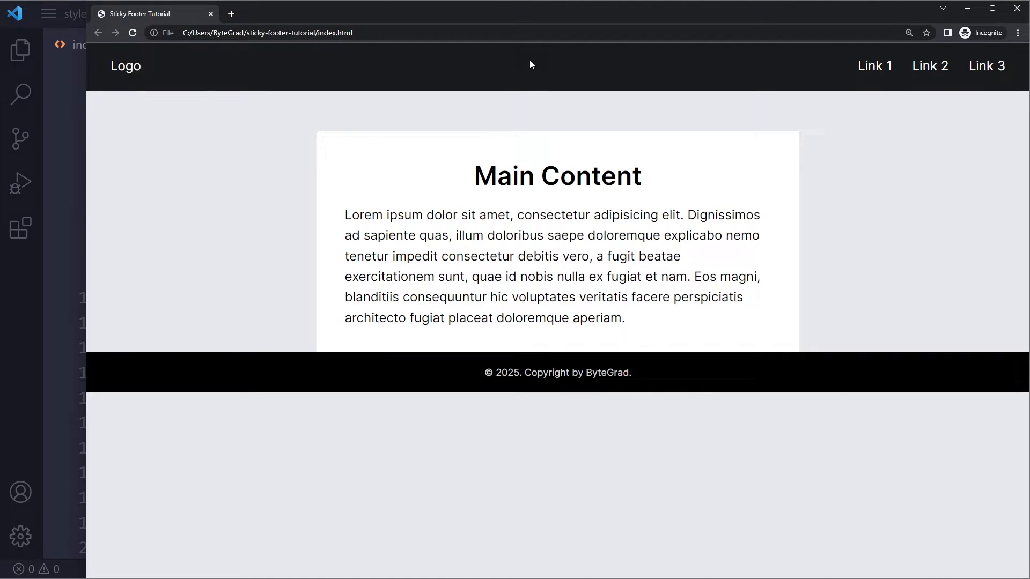
{"action": "mouse_move", "coordinate": [533, 252]}
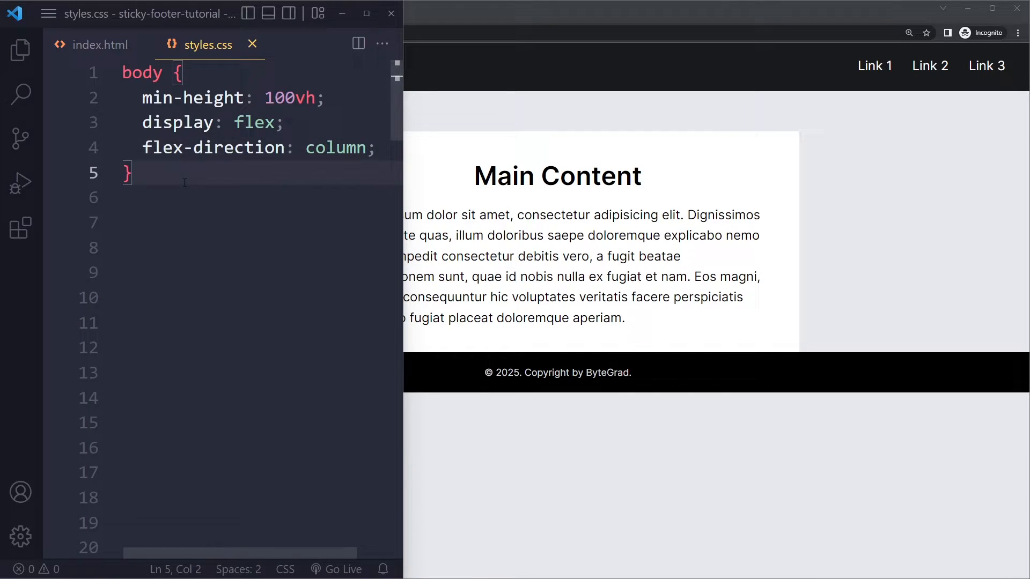
{"action": "type", "text": "footer {"}
{"action": "left_click", "coordinate": [261, 247]}
{"action": "type", "text": "m"}
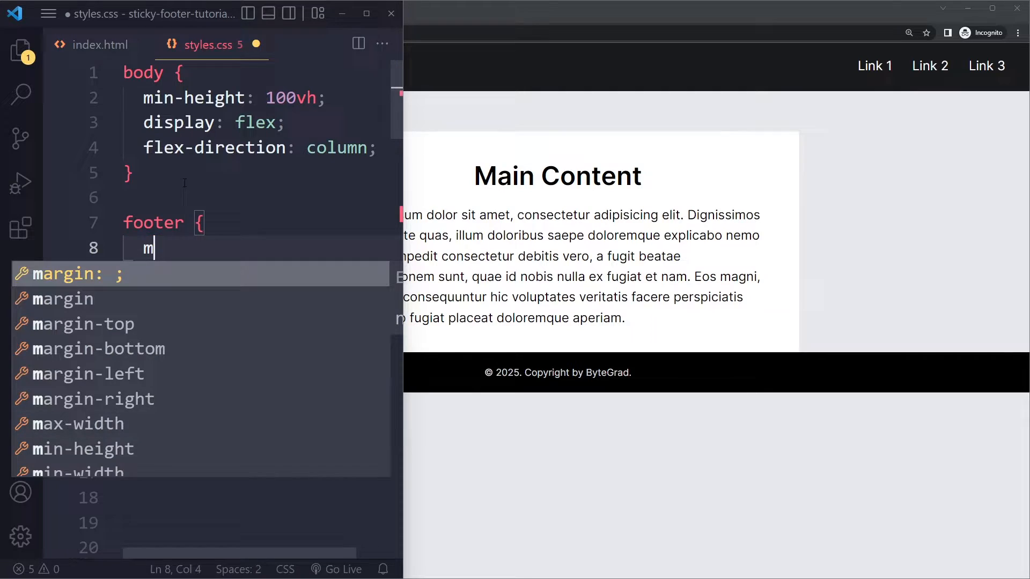
- Give the footer 'margin-top: auto;' so it rests at the viewport bottom
{"action": "type", "text": "argin-to"}
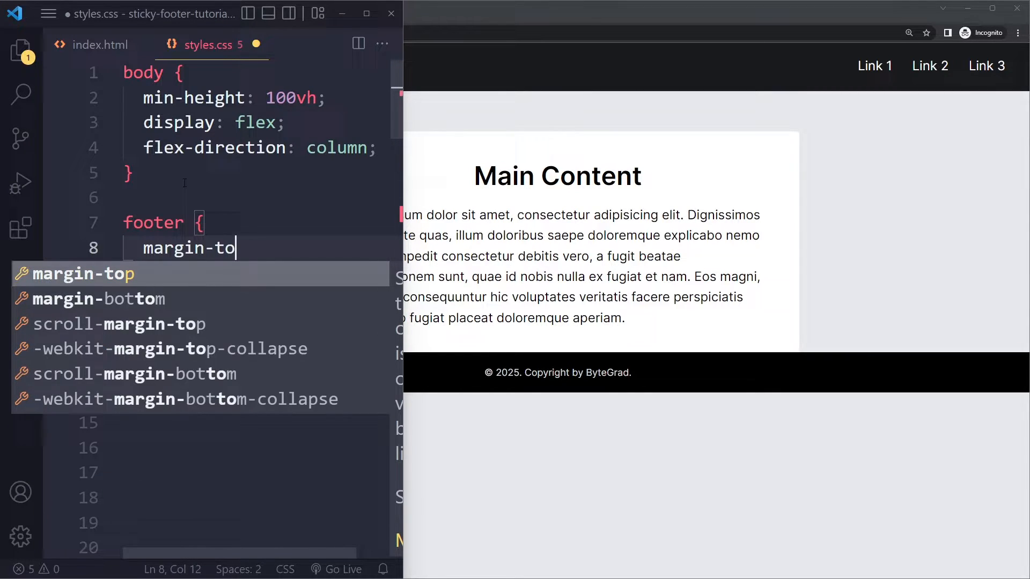
{"action": "type", "text": "p: a"}
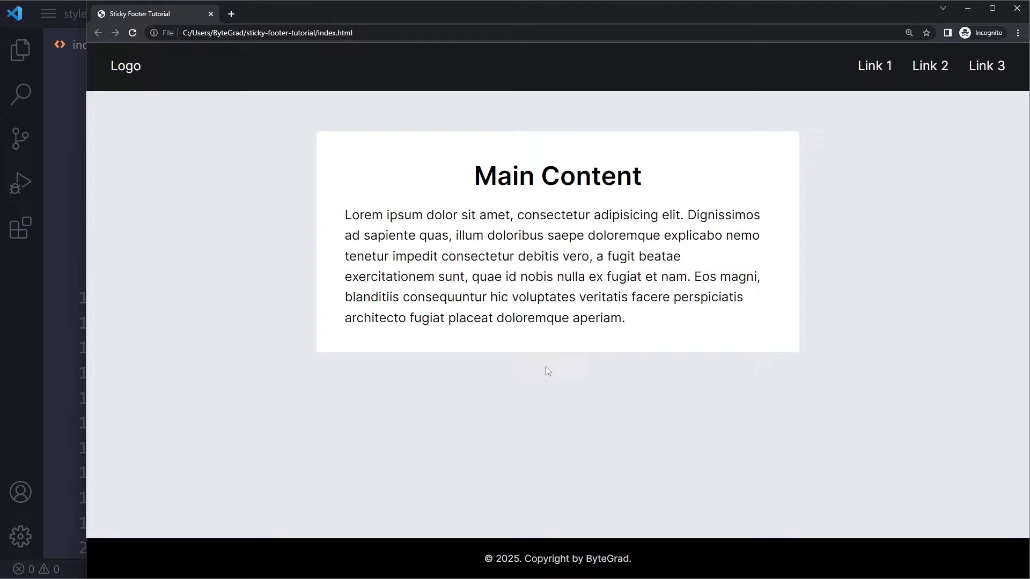
{"action": "mouse_move", "coordinate": [556, 541]}
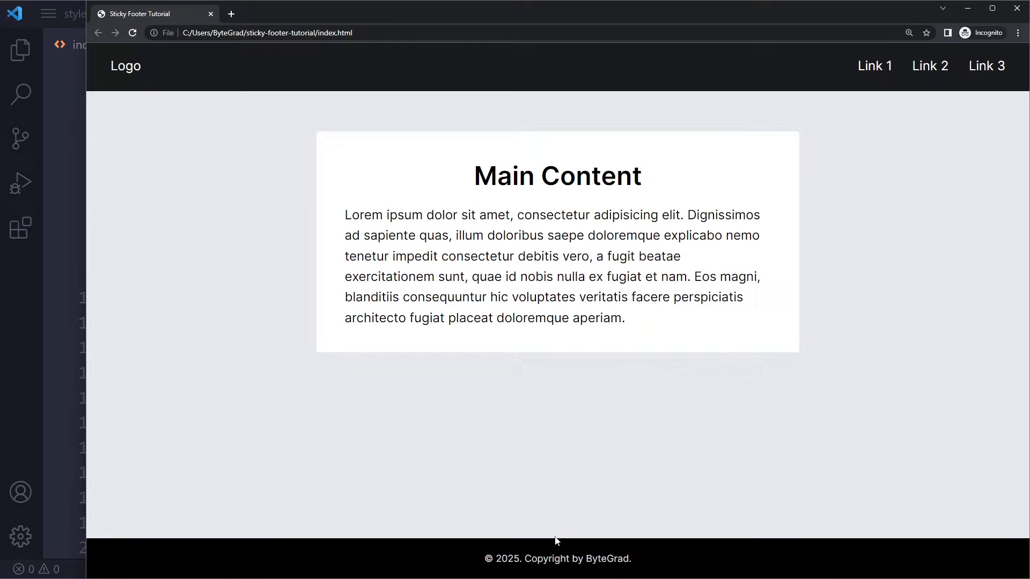
{"action": "mouse_move", "coordinate": [534, 358]}
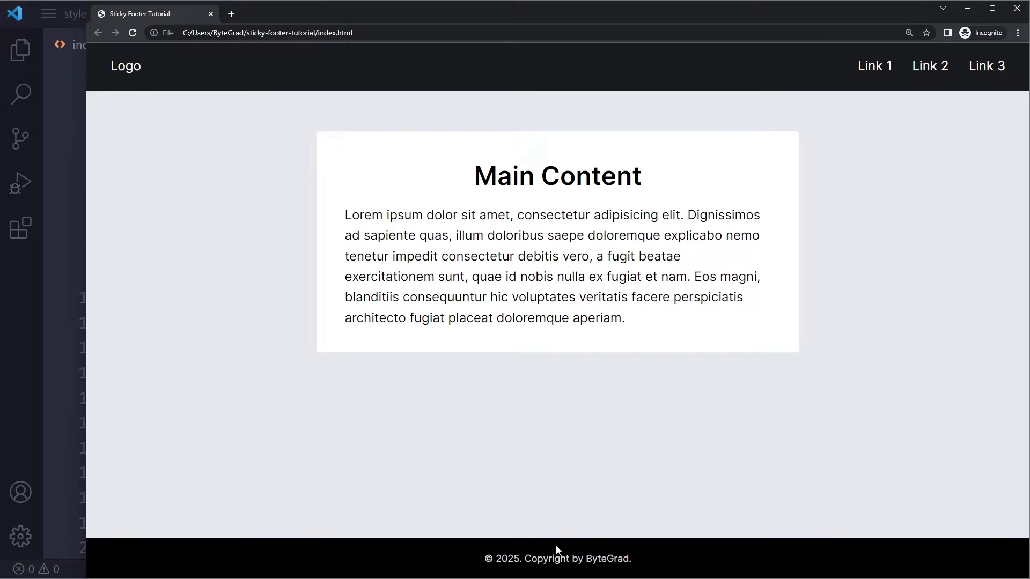
{"action": "mouse_move", "coordinate": [597, 430]}
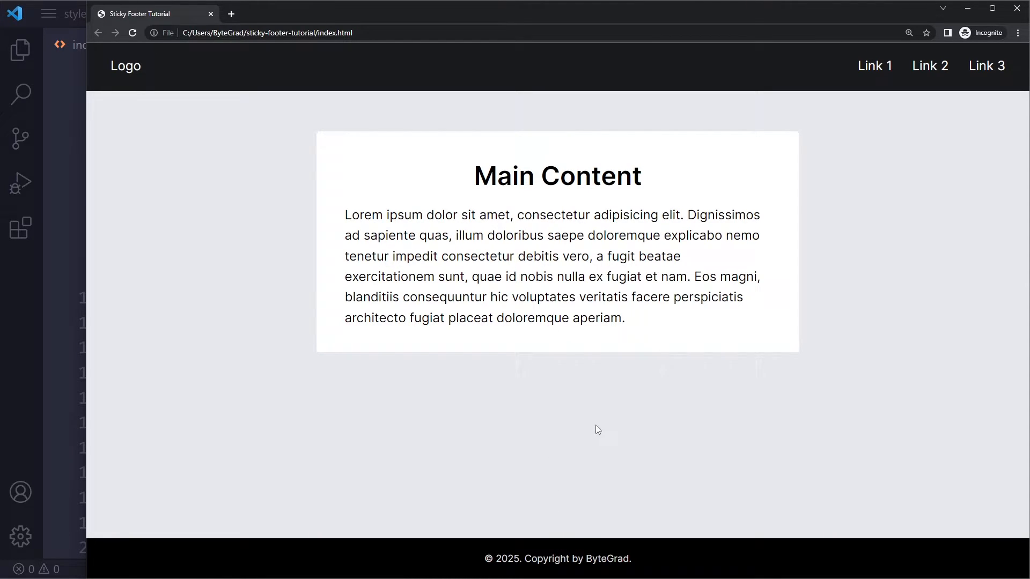
{"action": "mouse_move", "coordinate": [684, 552]}
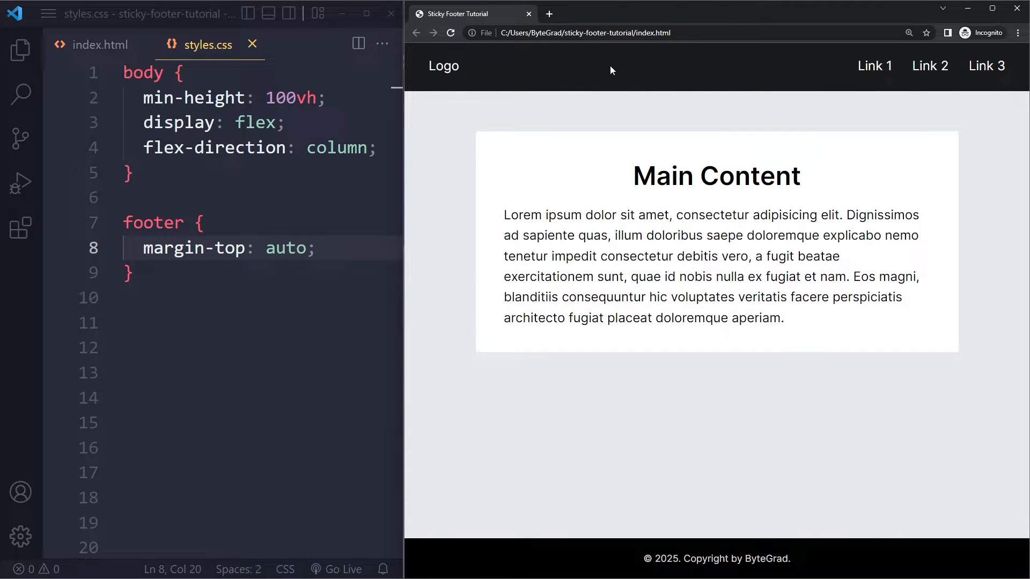
{"action": "mouse_move", "coordinate": [647, 470]}
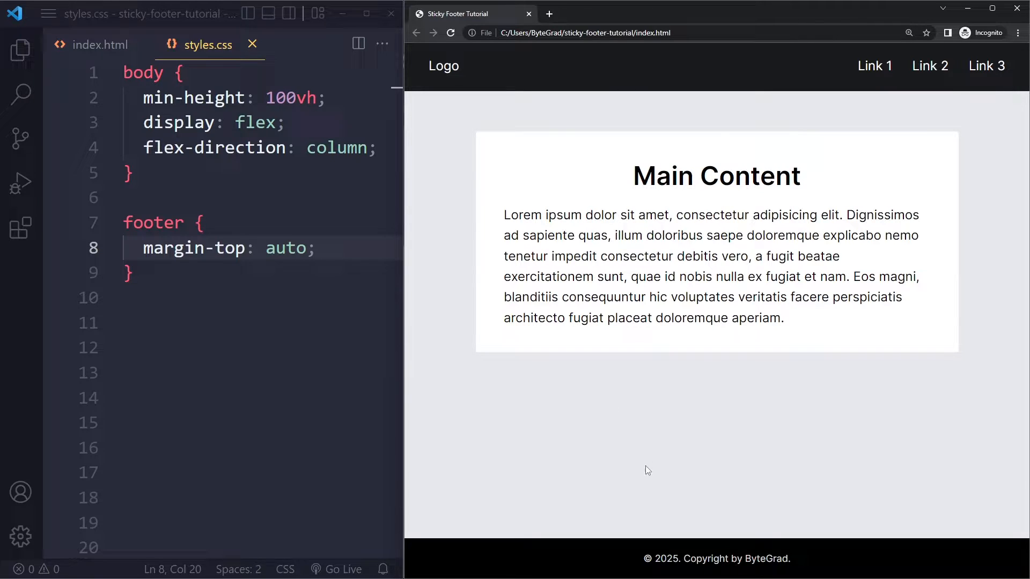
{"action": "mouse_move", "coordinate": [734, 528]}
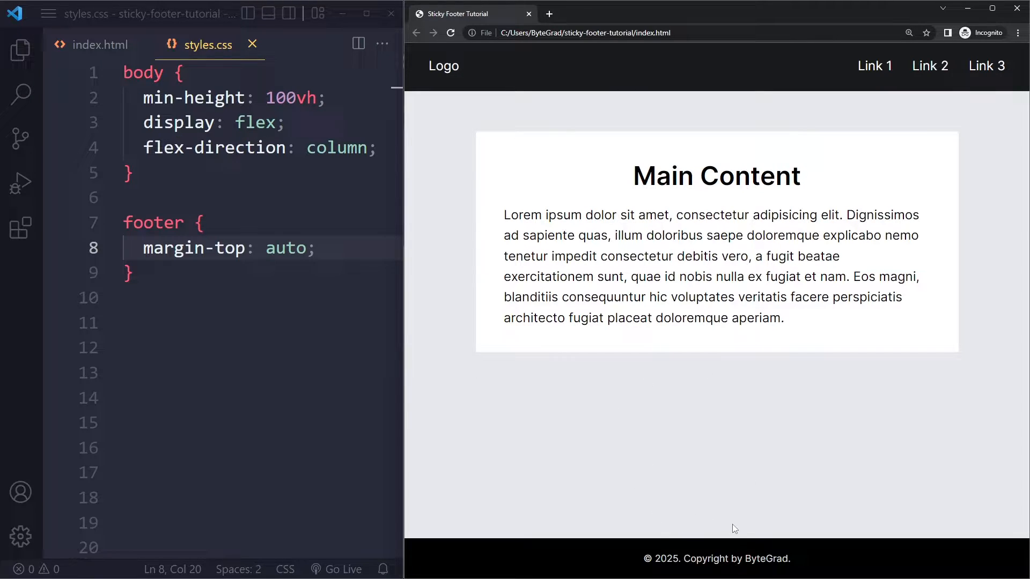
{"action": "mouse_move", "coordinate": [685, 531]}
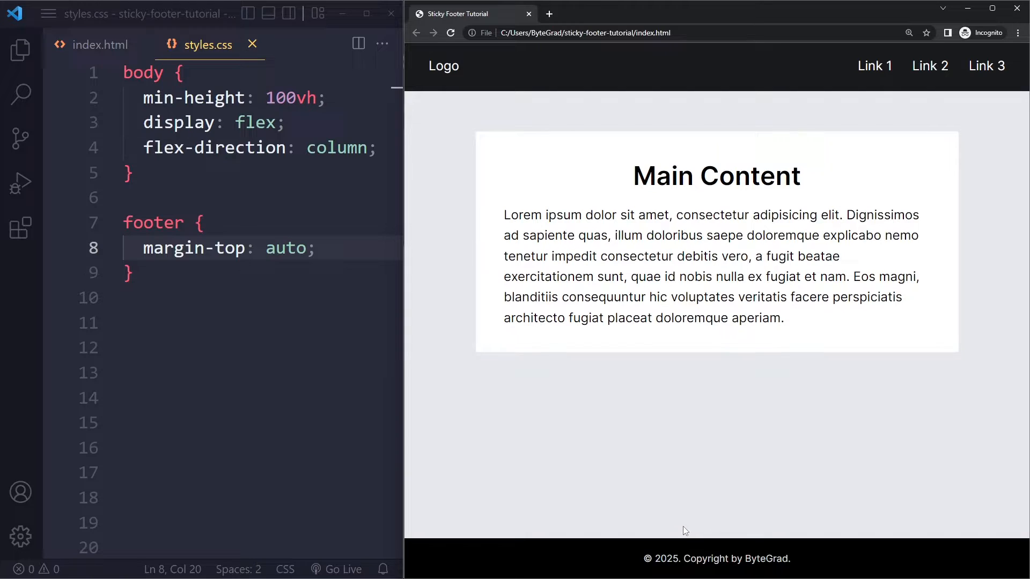
{"action": "mouse_move", "coordinate": [614, 191]}
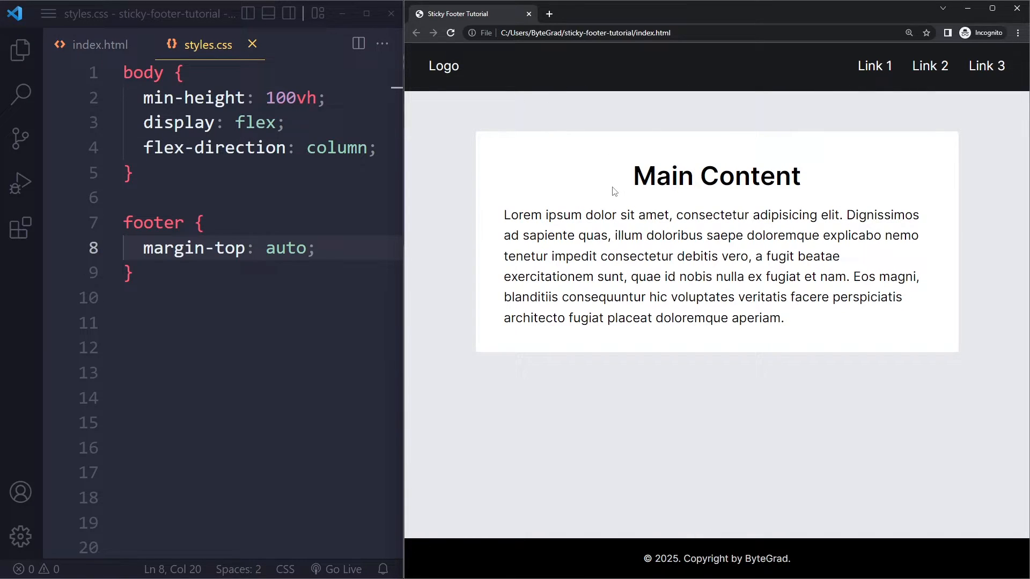
{"action": "left_click", "coordinate": [100, 45]}
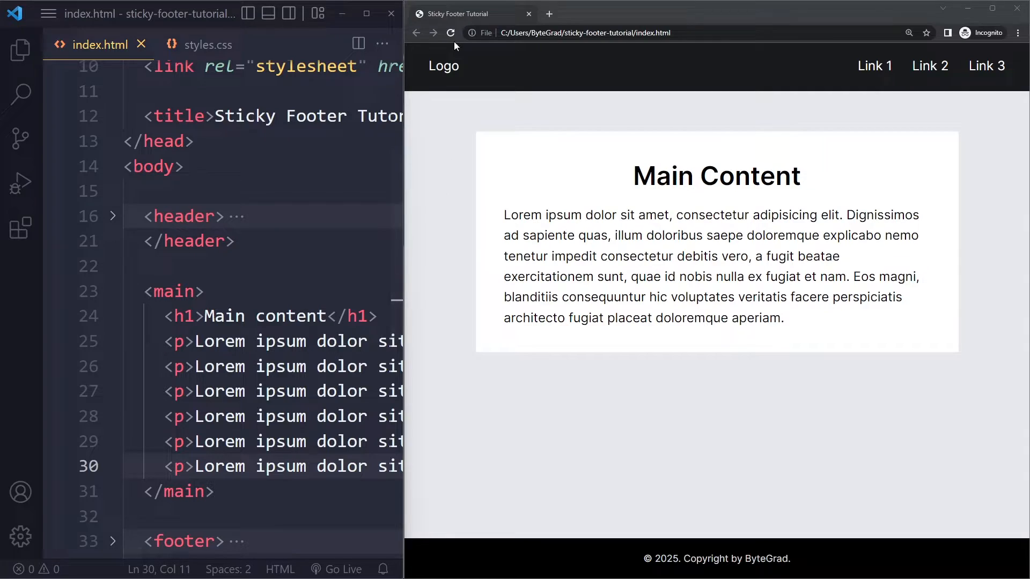
- Scroll the page to confirm the footer stays below the duplicated Lorem paragraphs
{"action": "scroll", "scroll_direction": "down", "scroll_amount": 3}
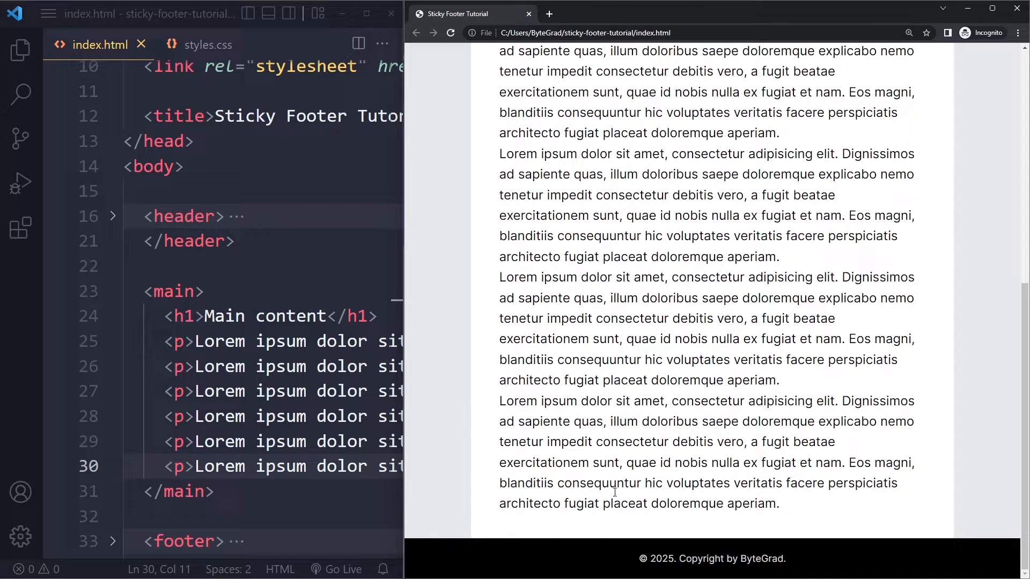
{"action": "mouse_move", "coordinate": [791, 514]}
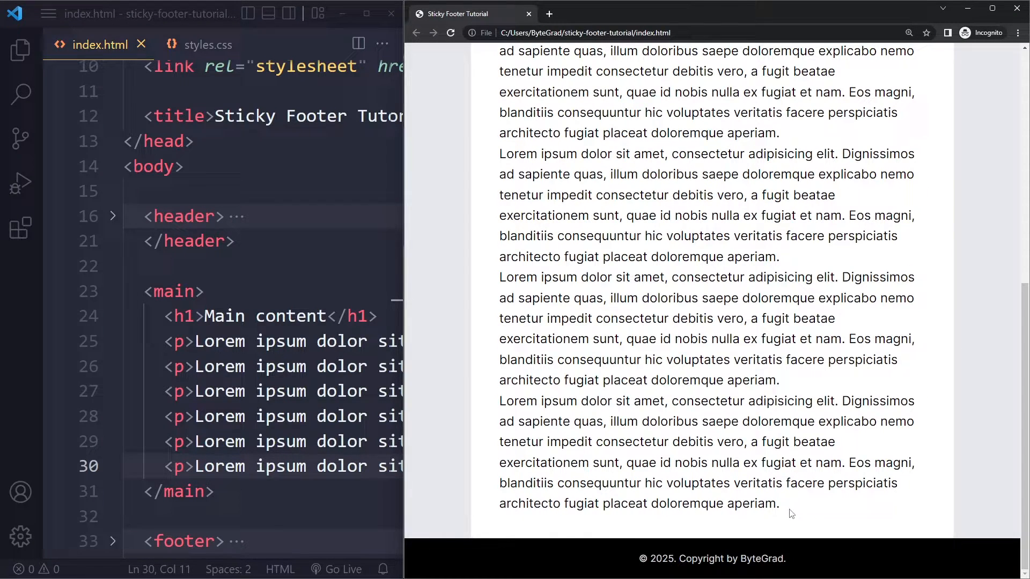
{"action": "mouse_move", "coordinate": [791, 542]}
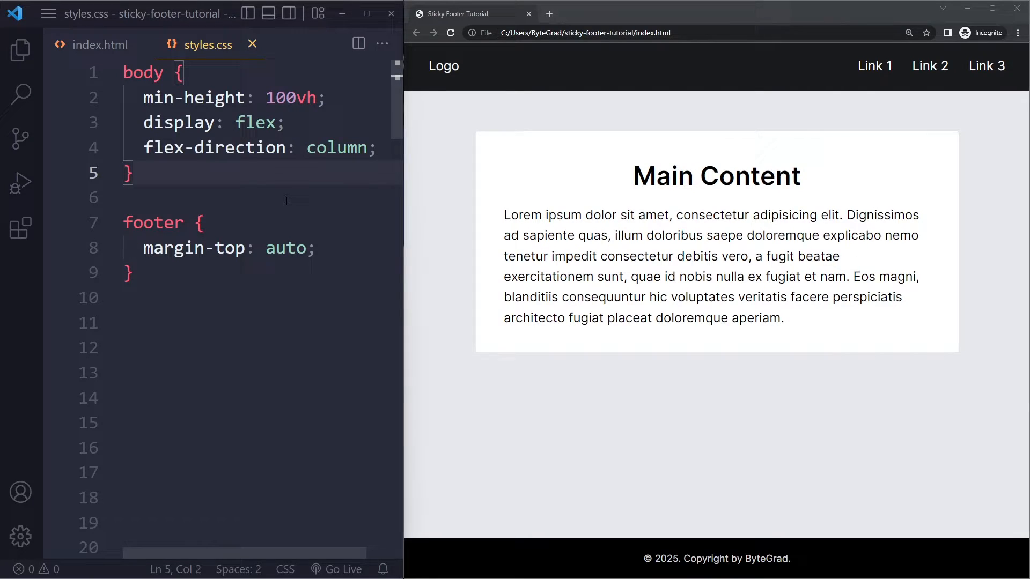
- Delete every rule from styles.css, leaving the stylesheet empty
{"action": "left_click", "coordinate": [131, 173]}
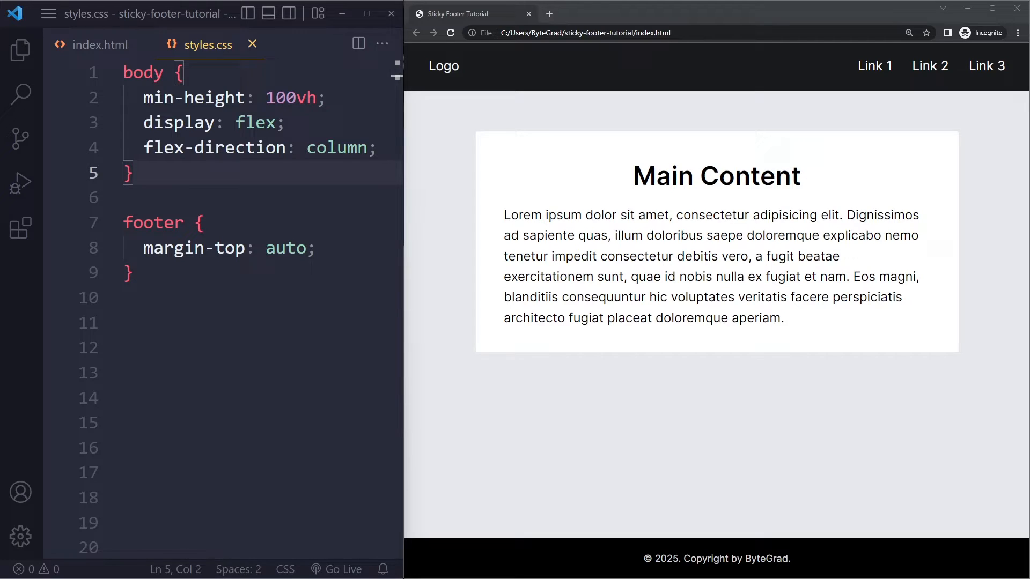
{"action": "key", "text": "ctrl+a"}
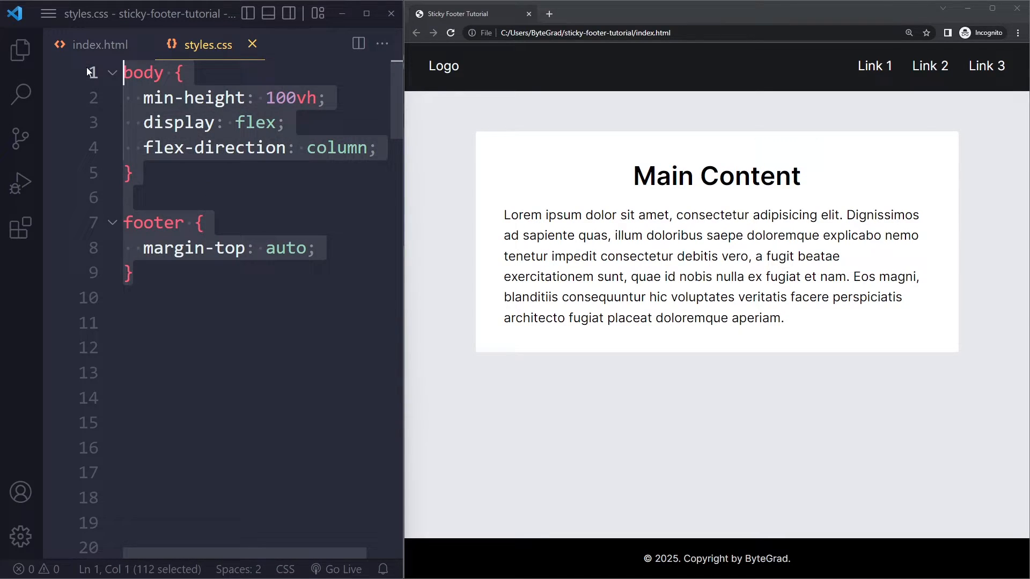
{"action": "key", "text": "Delete"}
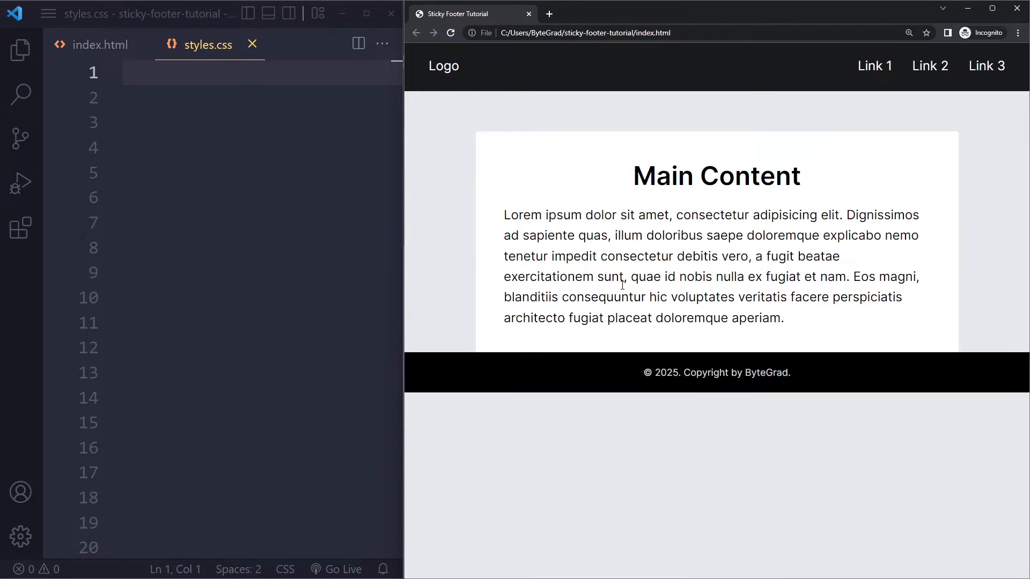
{"action": "mouse_move", "coordinate": [535, 341]}
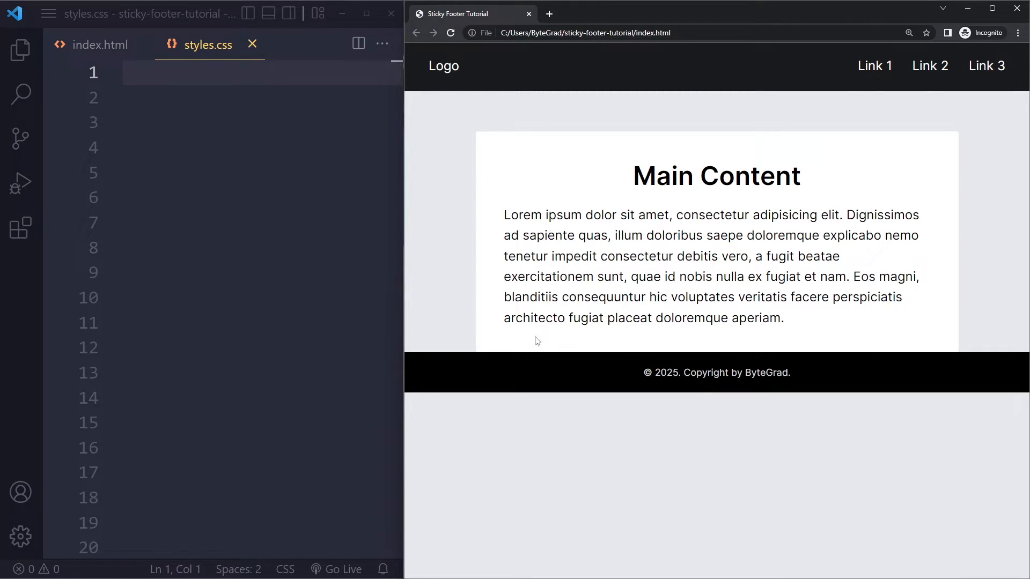
- Write footer { position: absolute; bottom: 0; width: 100%; } and save it
{"action": "type", "text": "footer {"}
{"action": "left_click", "coordinate": [253, 97]}
{"action": "type", "text": "position"}
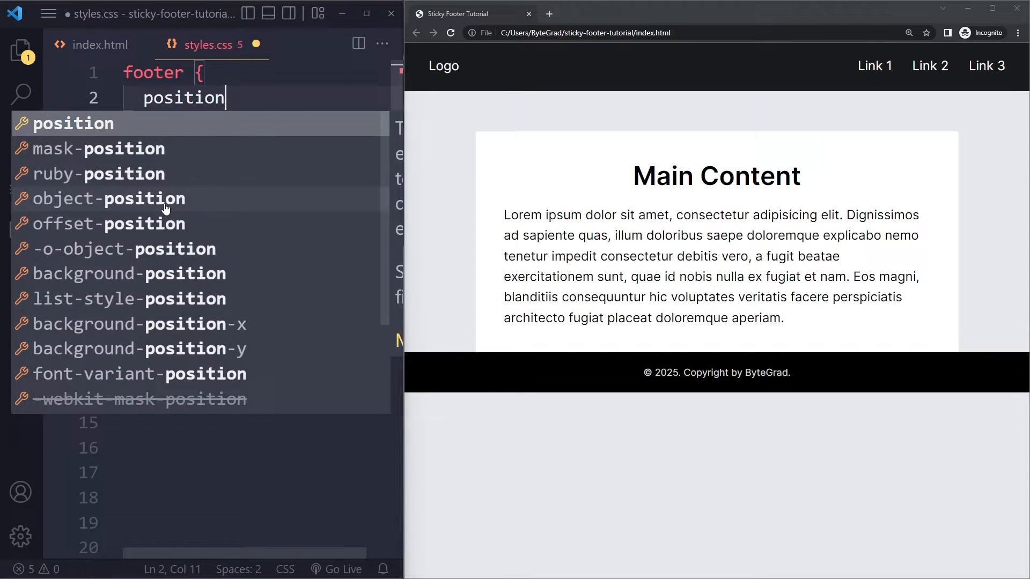
{"action": "type", "text": ": absolute;\\"}
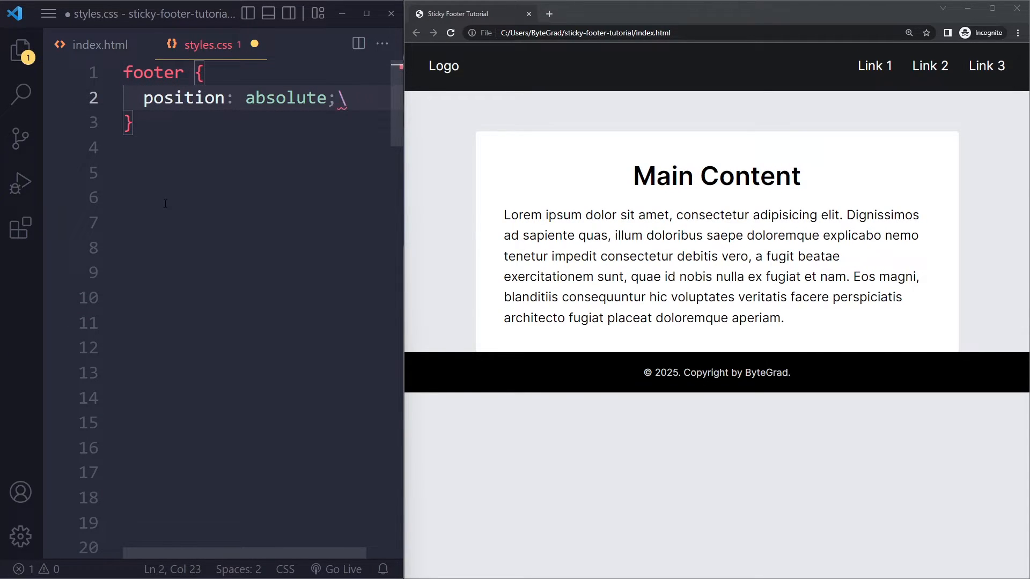
{"action": "type", "text": "botto"}
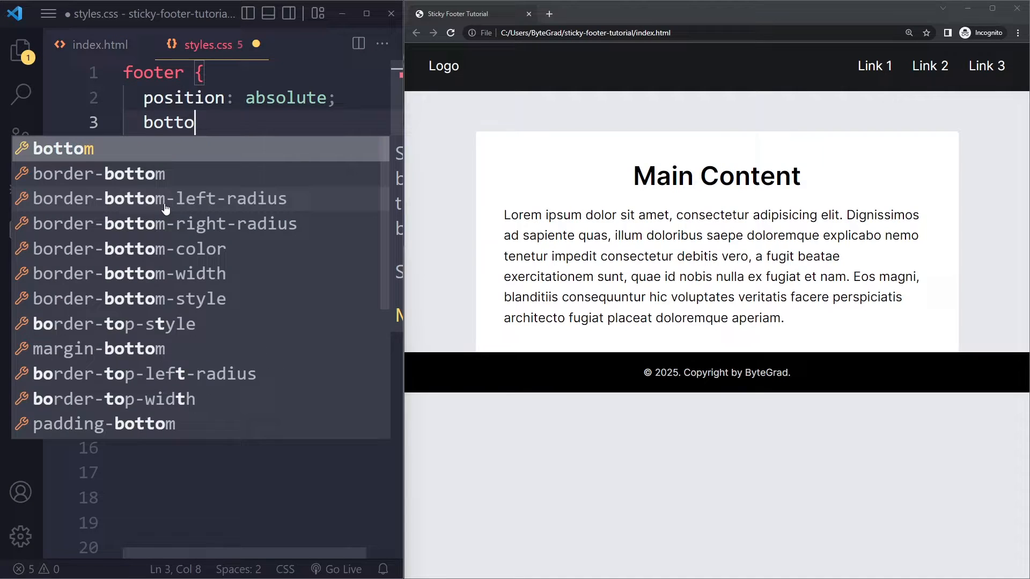
{"action": "type", "text": "m: 0;"}
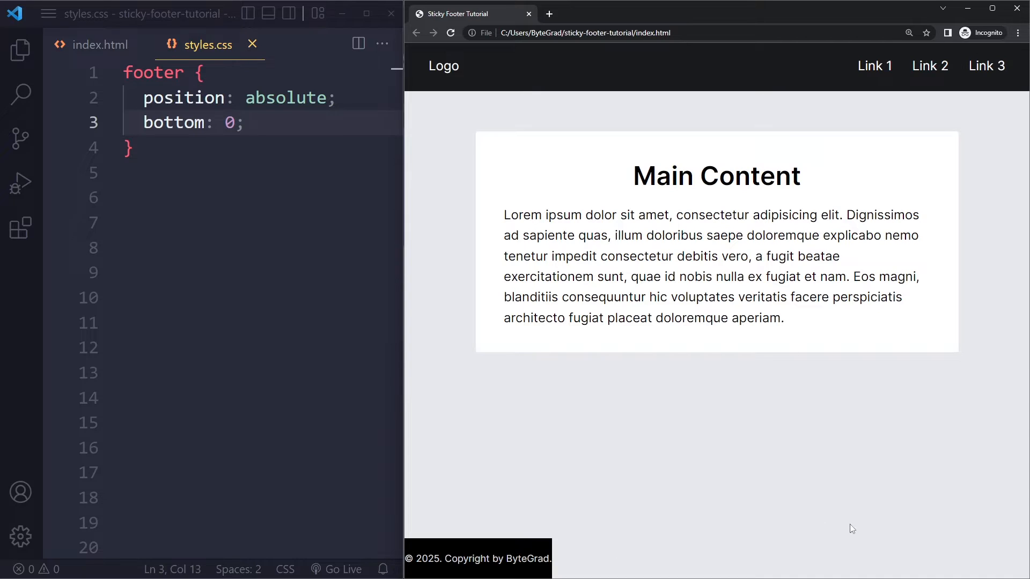
{"action": "left_click", "coordinate": [246, 122]}
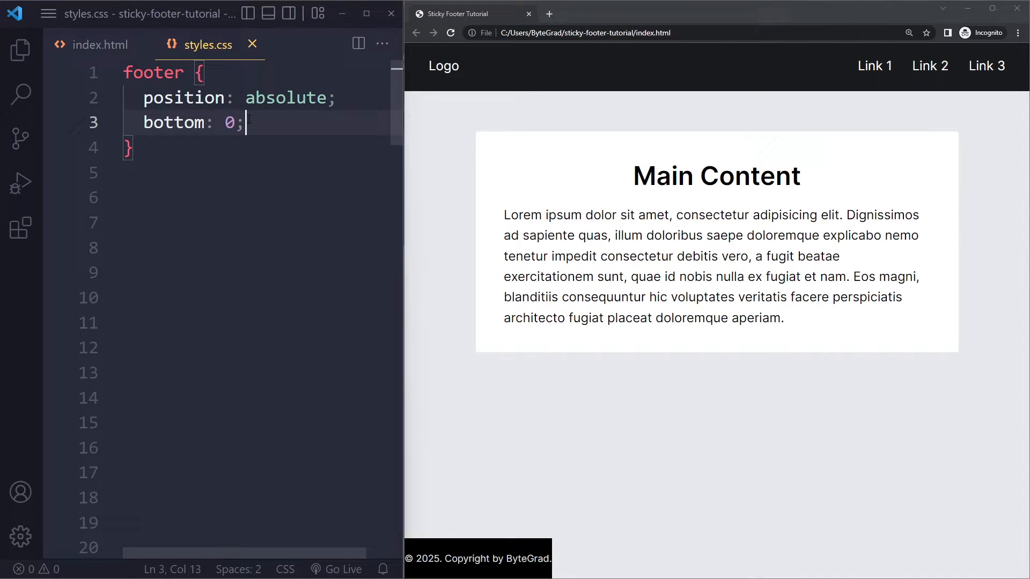
{"action": "type", "text": "width: 100%;"}
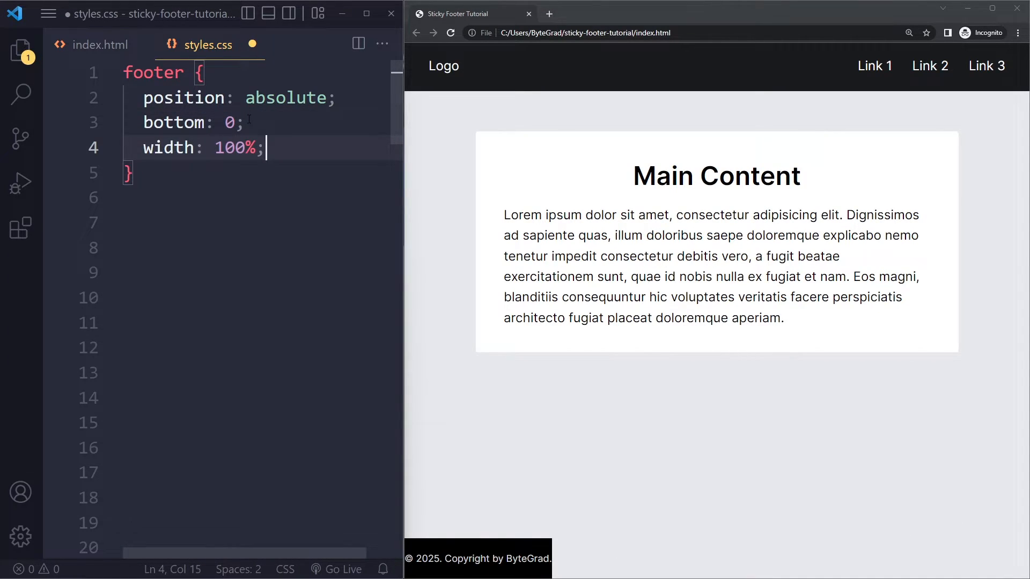
{"action": "key", "text": "ctrl+s"}
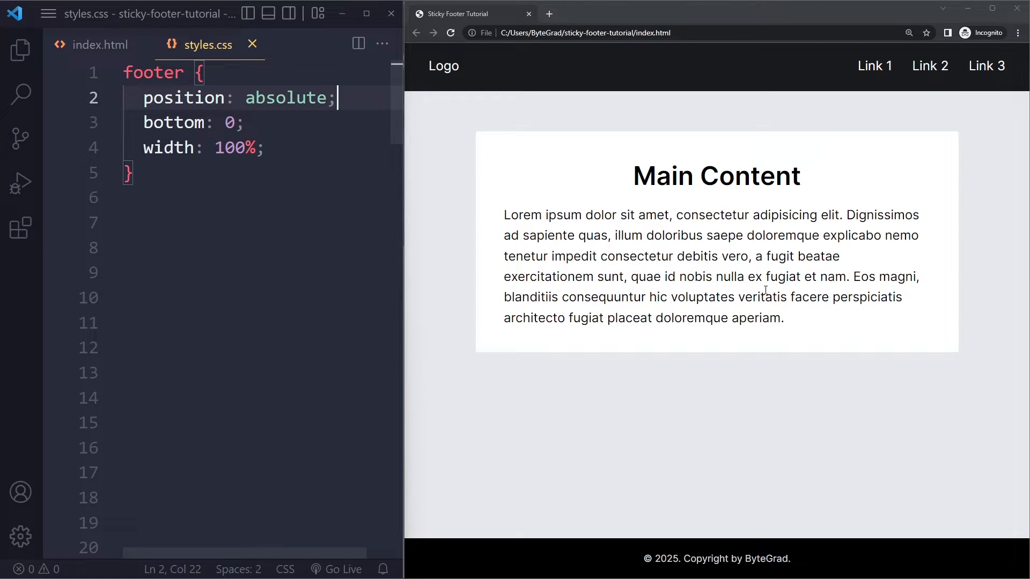
{"action": "left_click", "coordinate": [99, 44]}
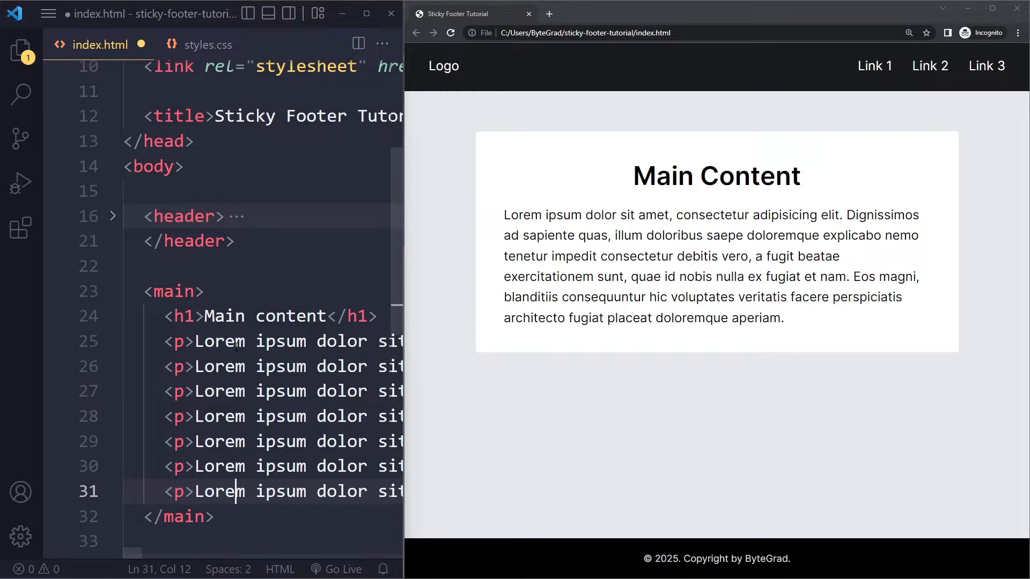
- Check the page with extra paragraphs, then return to styles.css to clear the absolute rules
{"action": "scroll", "scroll_direction": "down", "scroll_amount": 3}
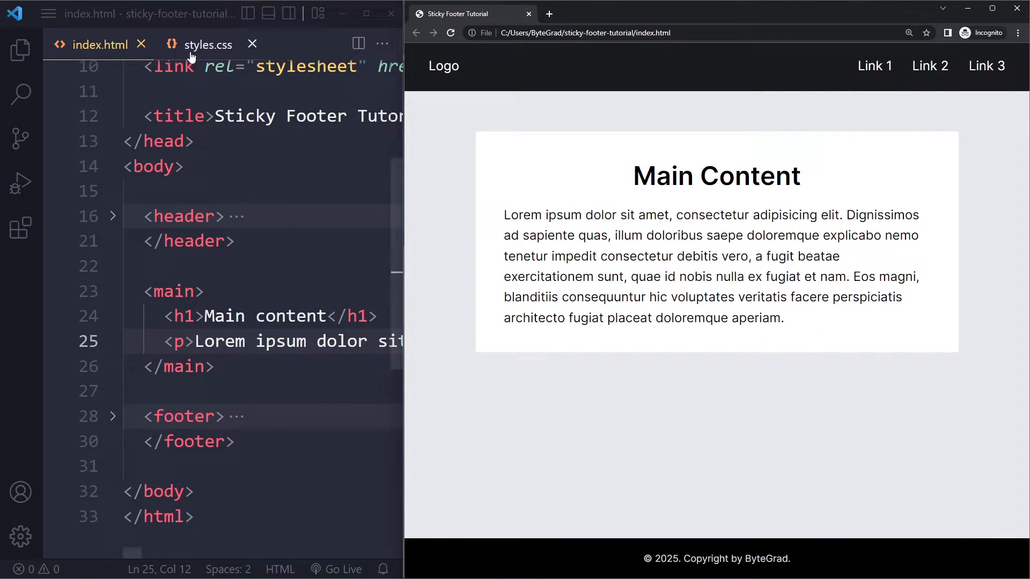
{"action": "left_click", "coordinate": [208, 45]}
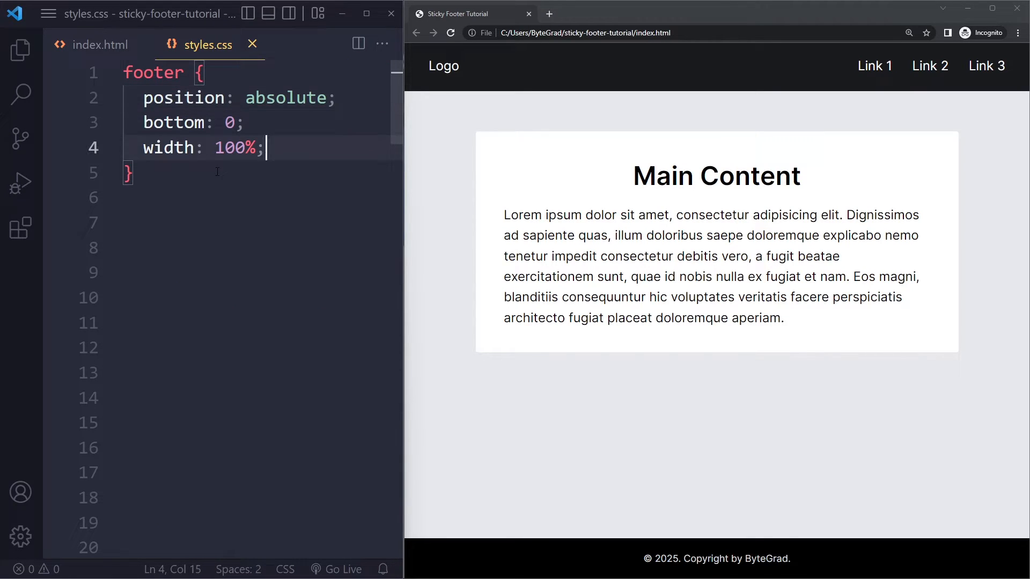
{"action": "left_click", "coordinate": [100, 45]}
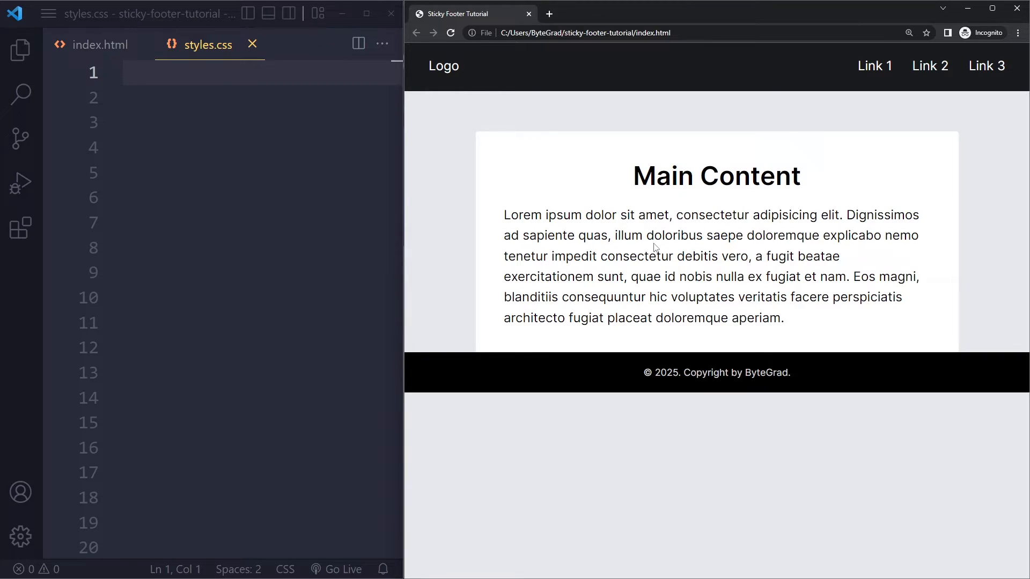
- Write main { min-height: calc(100vh - 60px - 40px); } and save the stylesheet
{"action": "left_click", "coordinate": [100, 44]}
{"action": "type", "text": "m"}
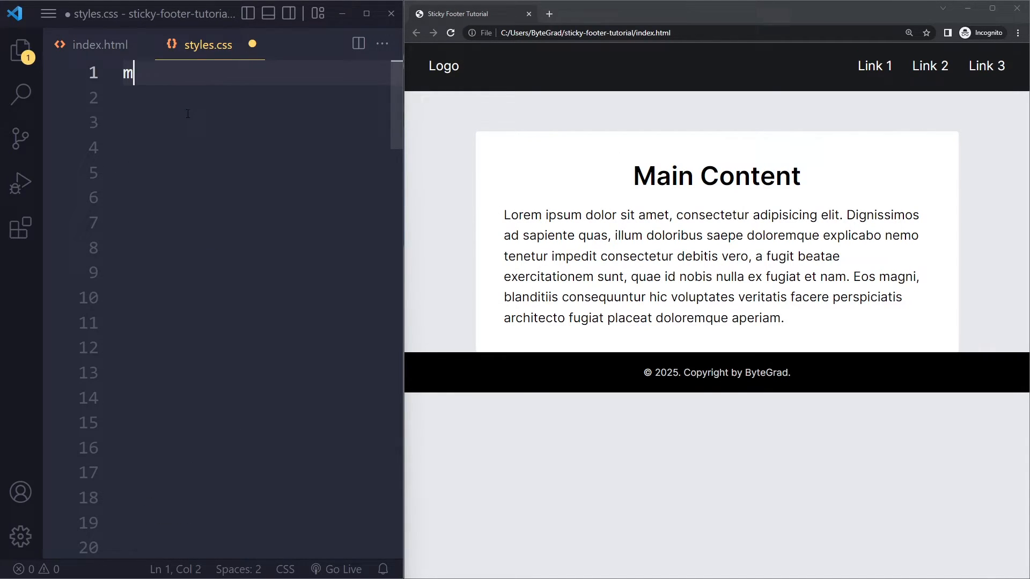
{"action": "type", "text": "ain {"}
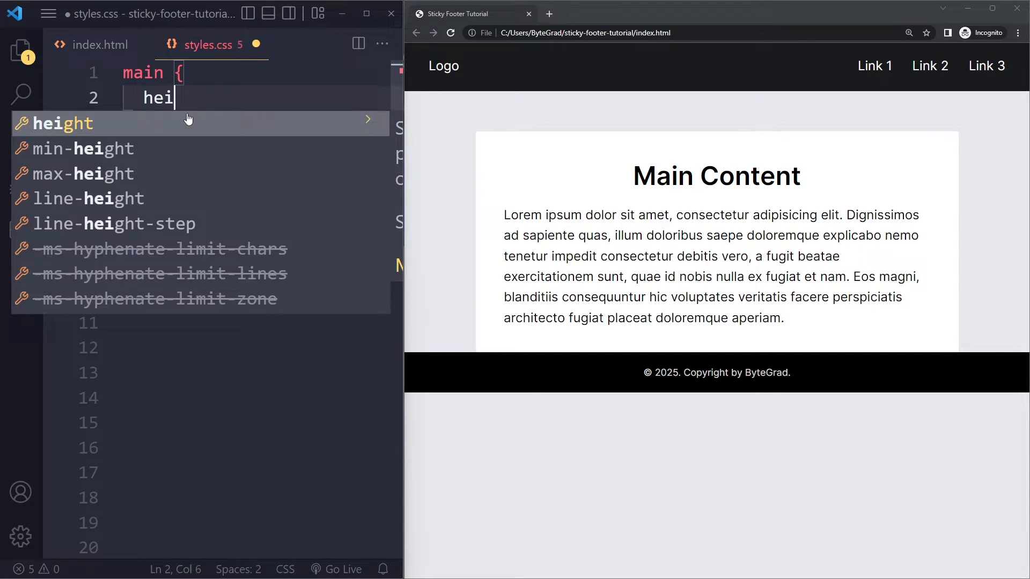
{"action": "type", "text": "ght: calc();"}
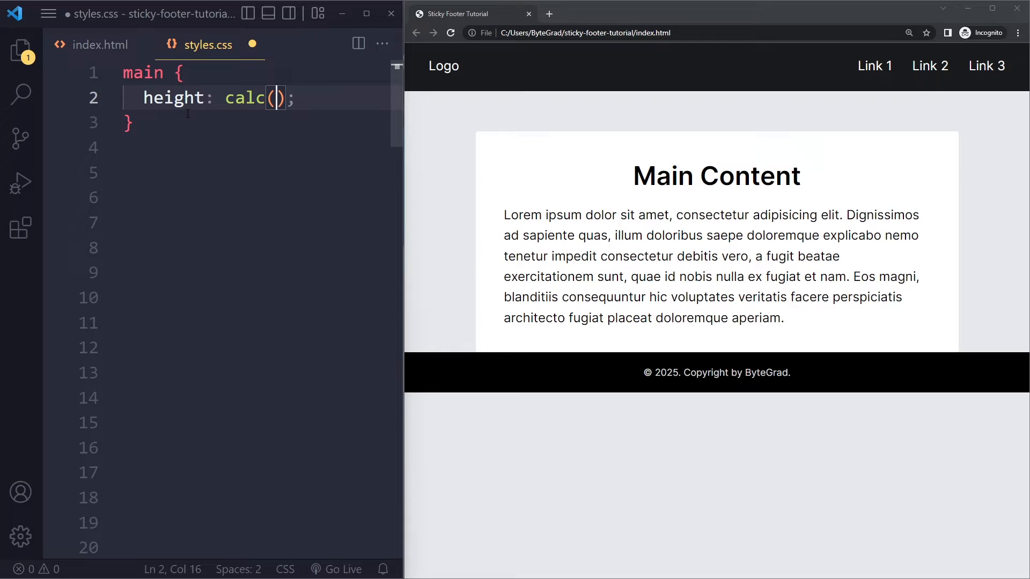
{"action": "type", "text": "10"}
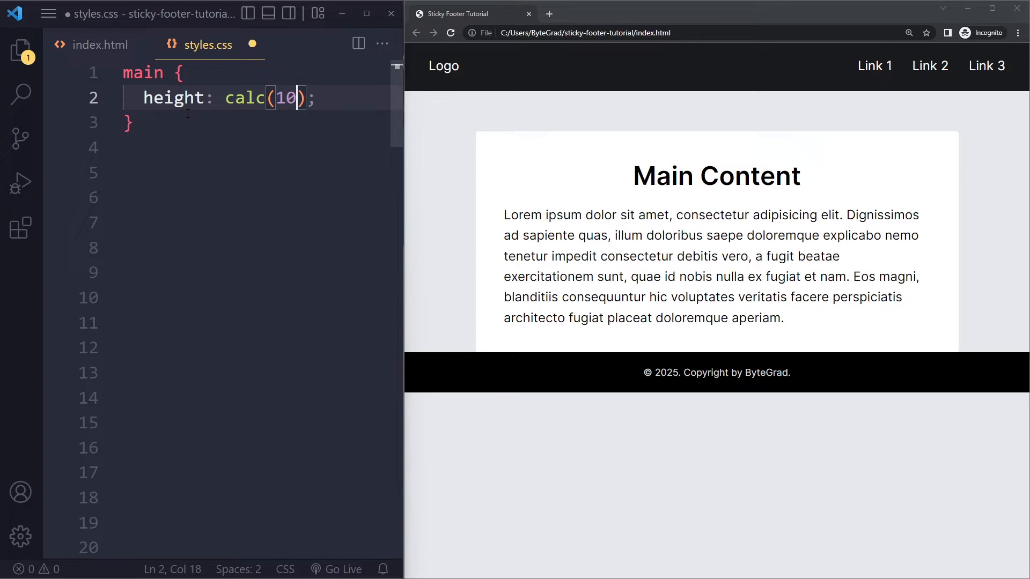
{"action": "type", "text": "0"}
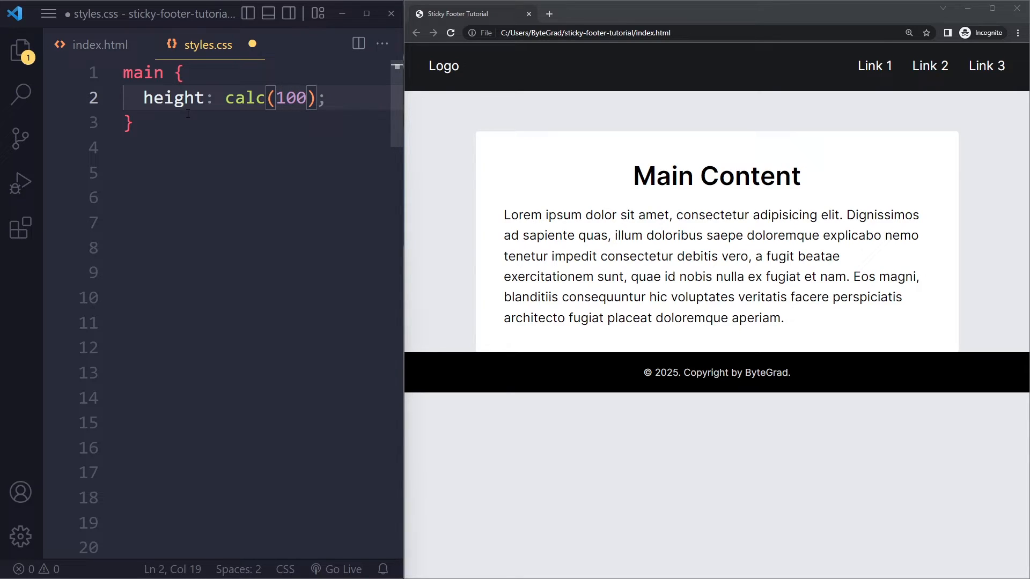
{"action": "type", "text": "vh"}
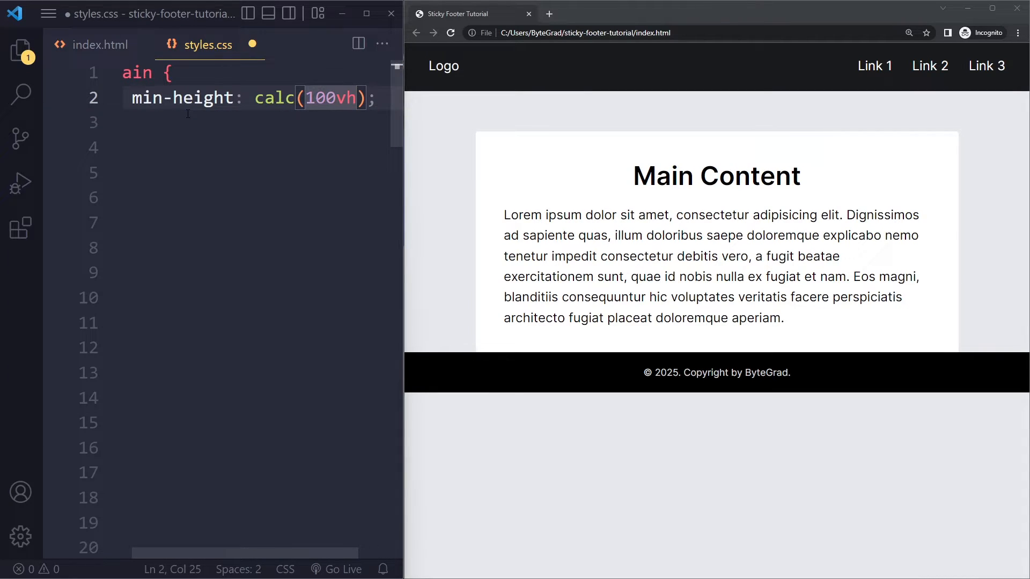
{"action": "type", "text": "0"}
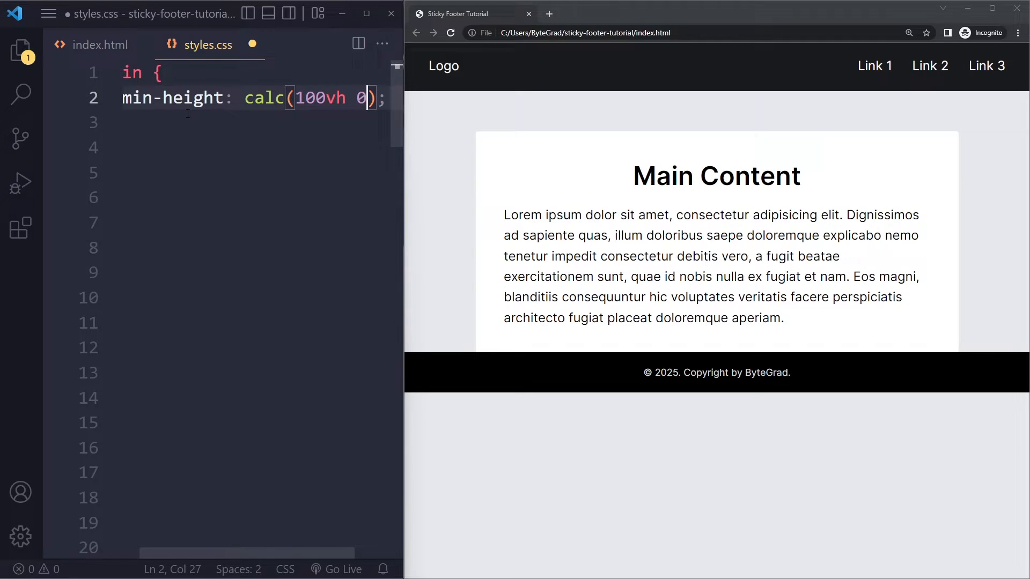
{"action": "type", "text": "-"}
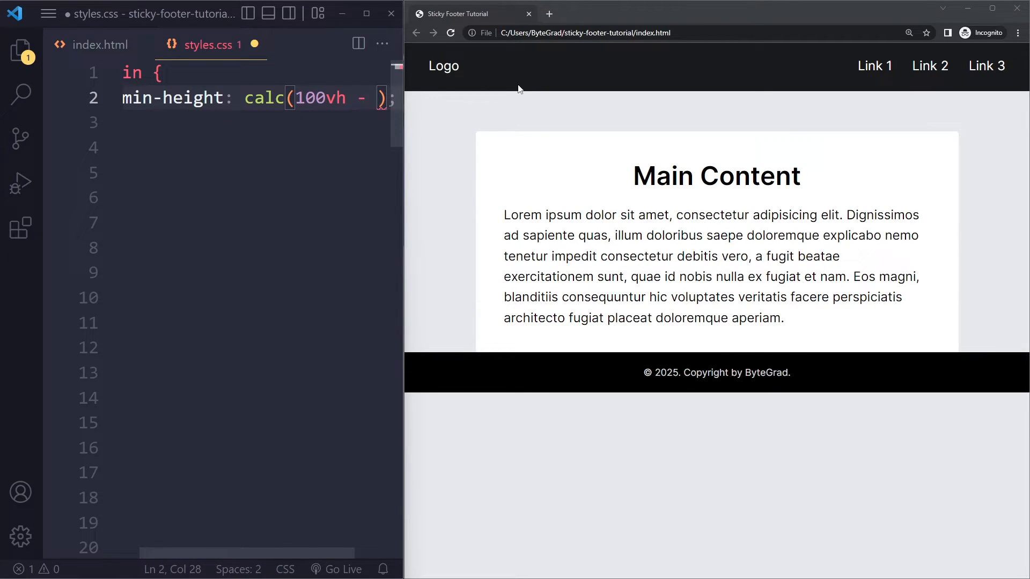
{"action": "type", "text": "60px -"}
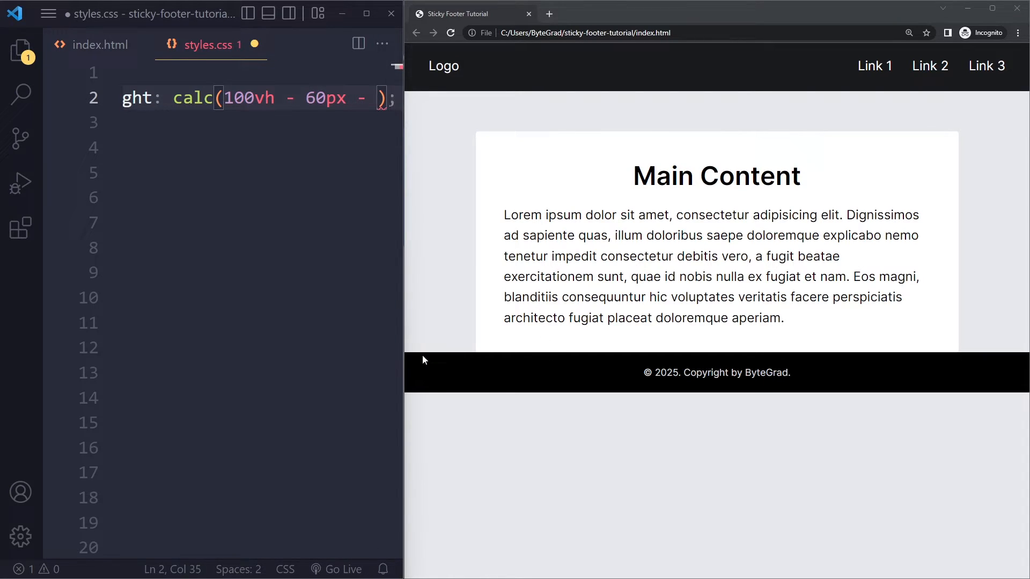
{"action": "type", "text": "40px"}
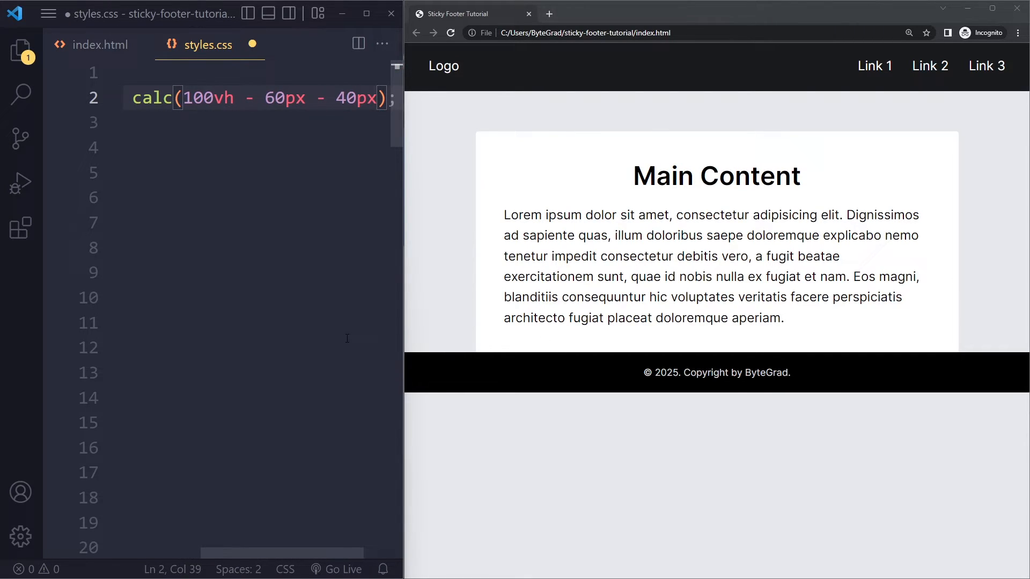
{"action": "left_click", "coordinate": [451, 33]}
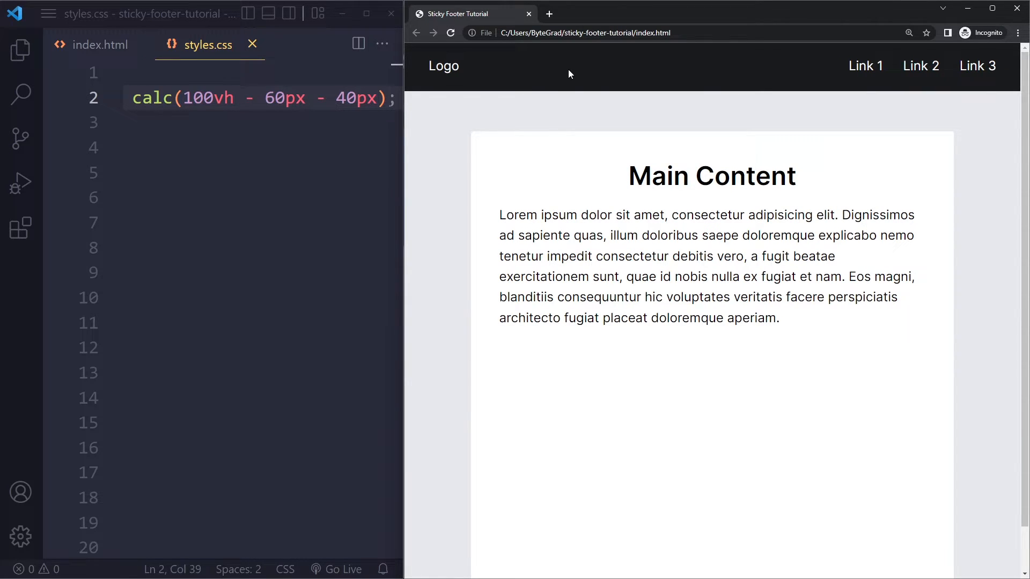
- Check the footer in the browser, then clear the main min-height rule from styles.css
{"action": "scroll", "scroll_direction": "down", "scroll_amount": 3}
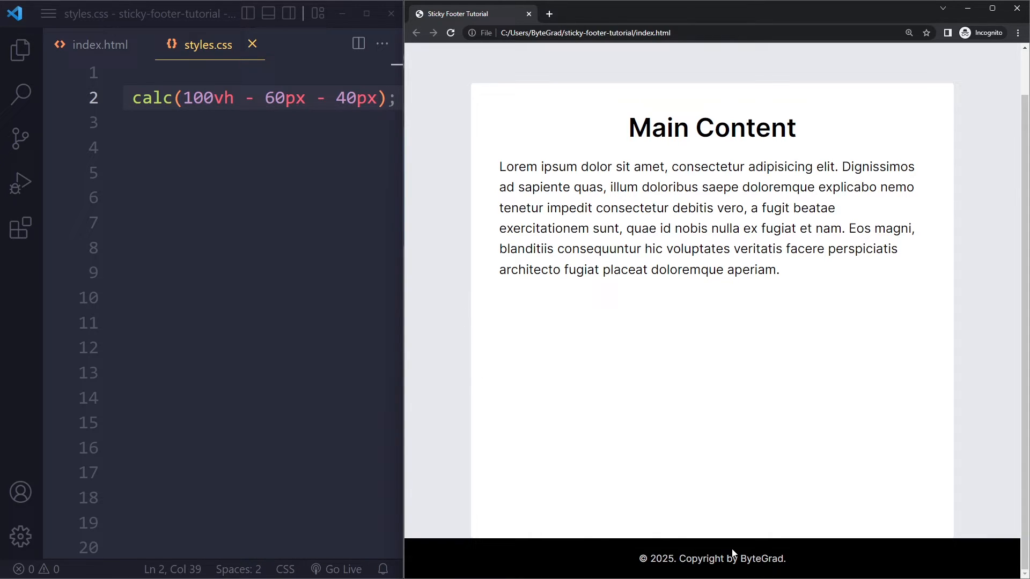
{"action": "mouse_move", "coordinate": [732, 537]}
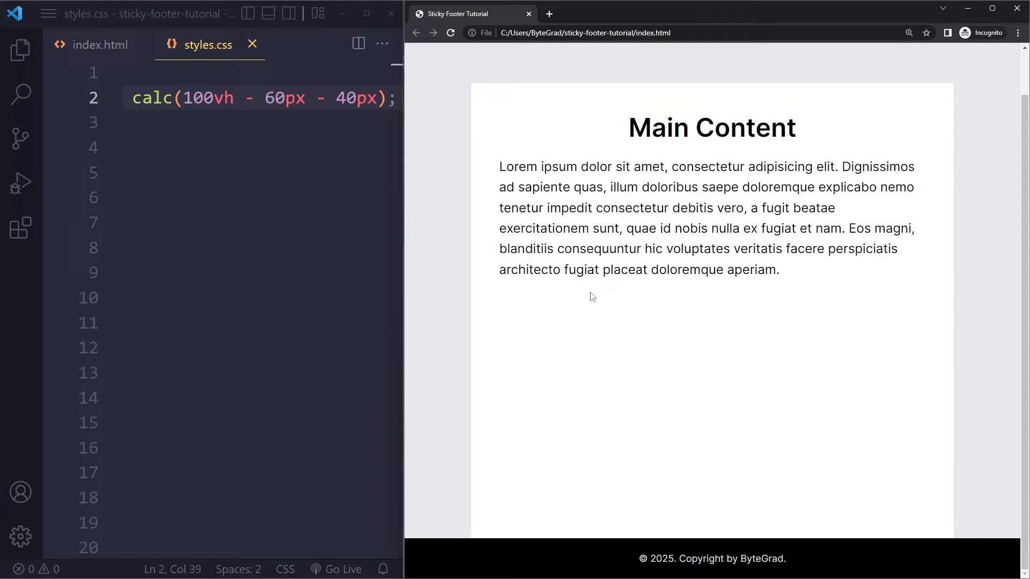
{"action": "mouse_move", "coordinate": [654, 438]}
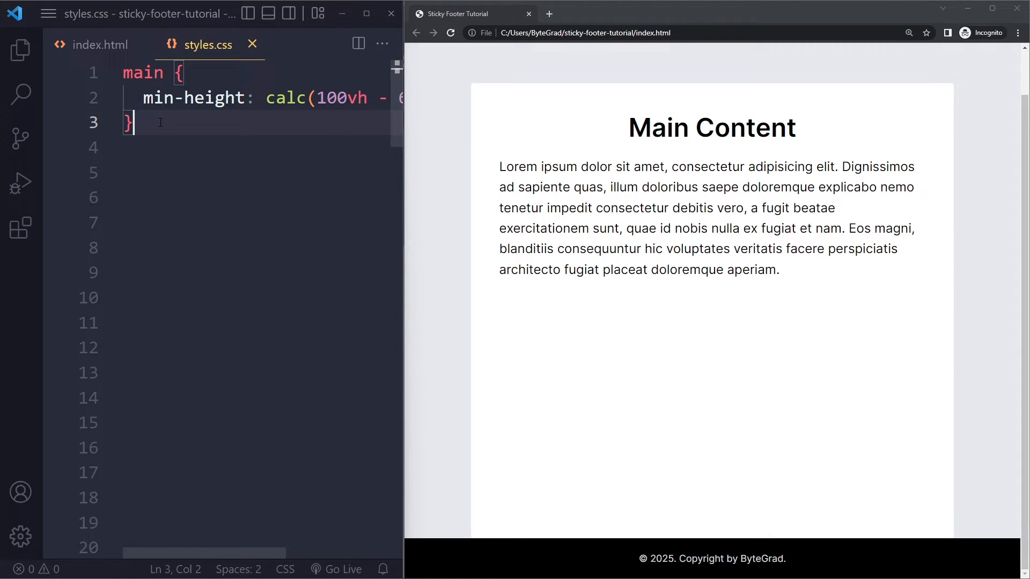
{"action": "left_click", "coordinate": [100, 45]}
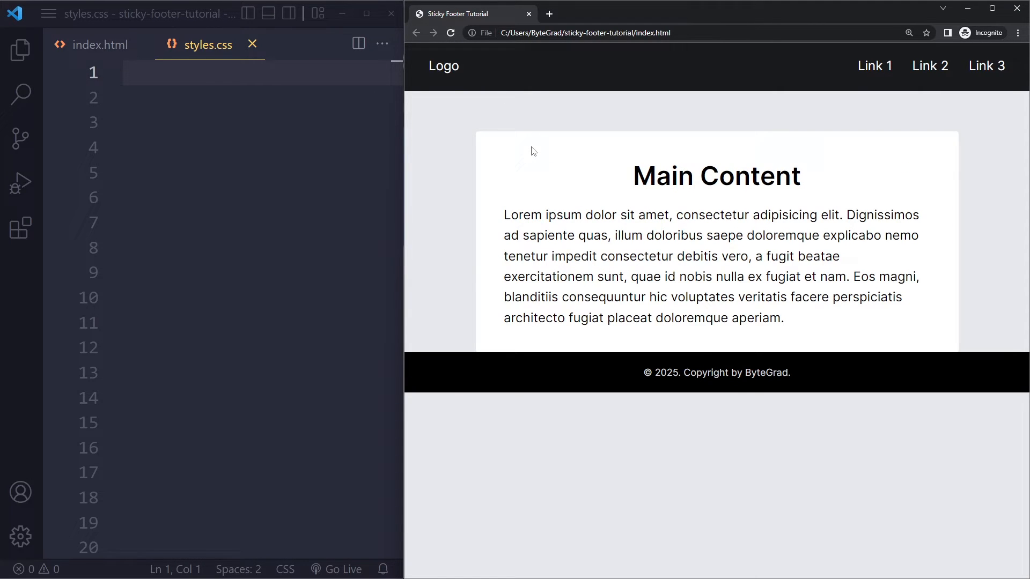
{"action": "mouse_move", "coordinate": [461, 191]}
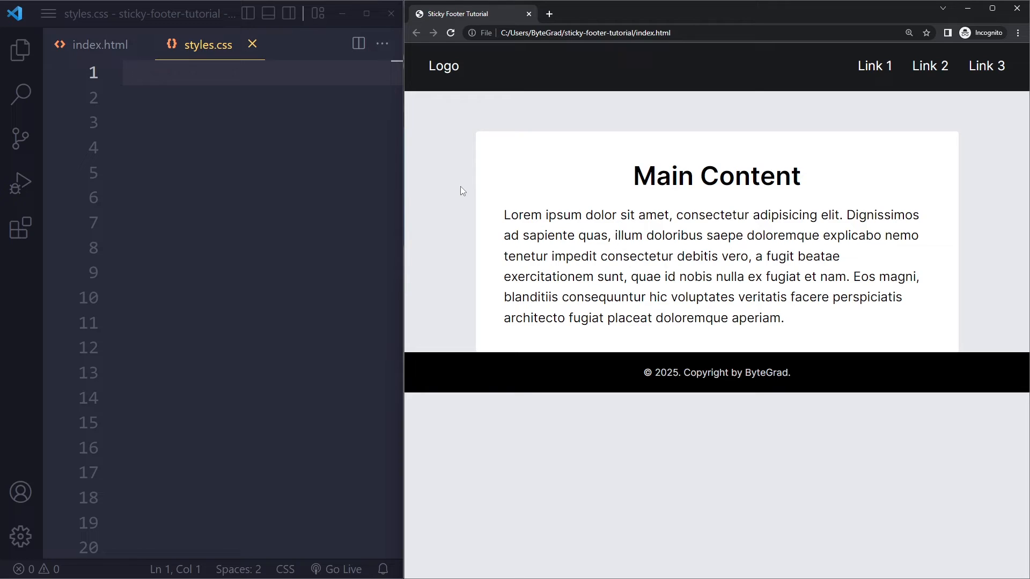
{"action": "mouse_move", "coordinate": [615, 386]}
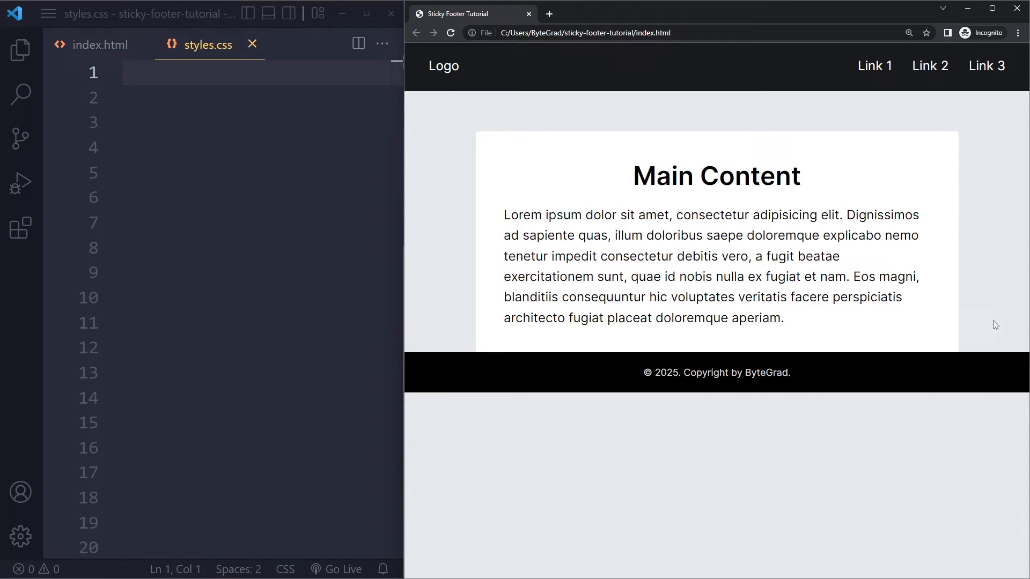
- Add footer { position: fixed; bottom: 0; width: 100%; } to styles.css and save
{"action": "left_click", "coordinate": [208, 89]}
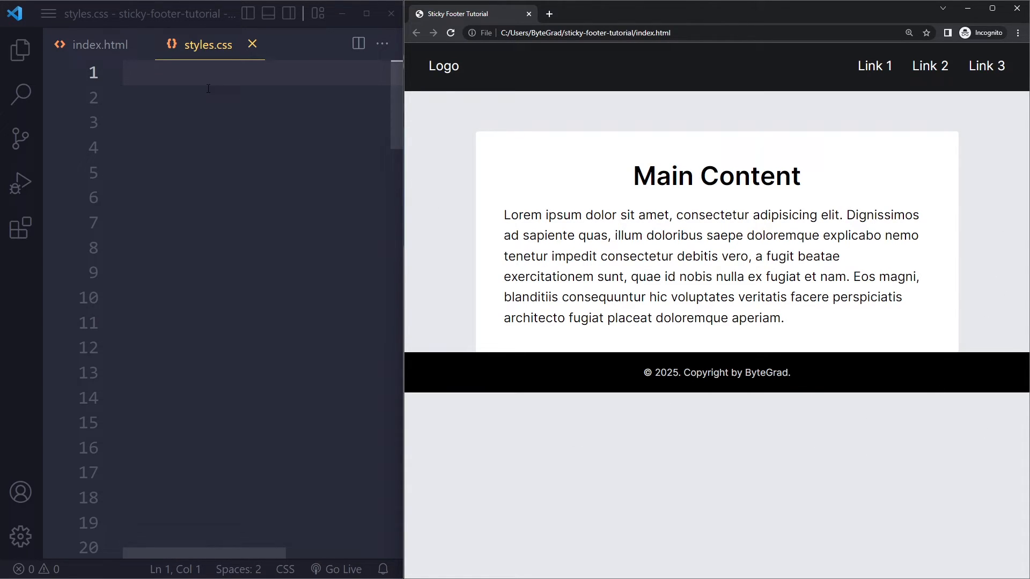
{"action": "type", "text": "footer {"}
{"action": "left_click", "coordinate": [257, 122]}
{"action": "type", "text": "b"}
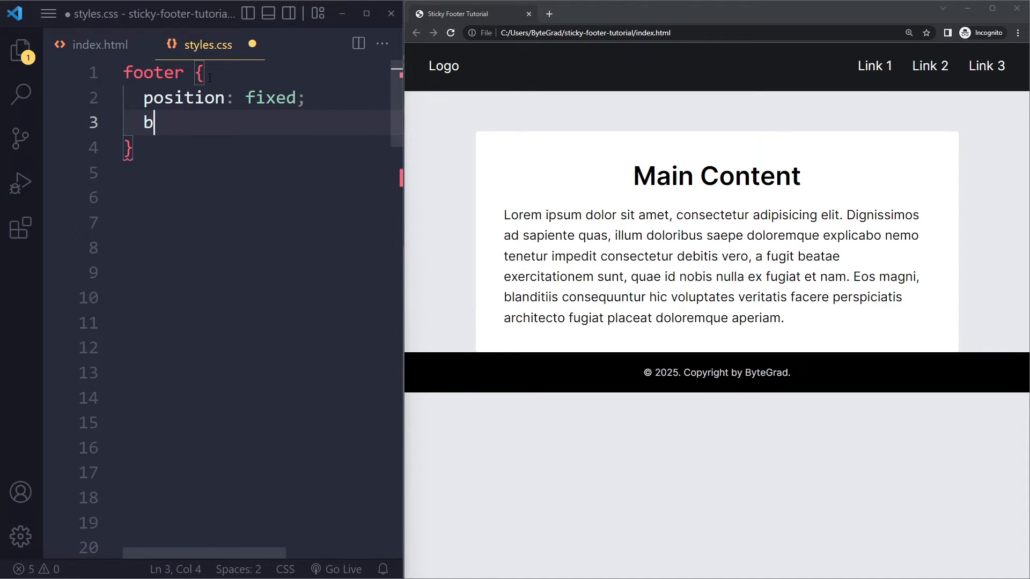
{"action": "type", "text": "ottom: 0;"}
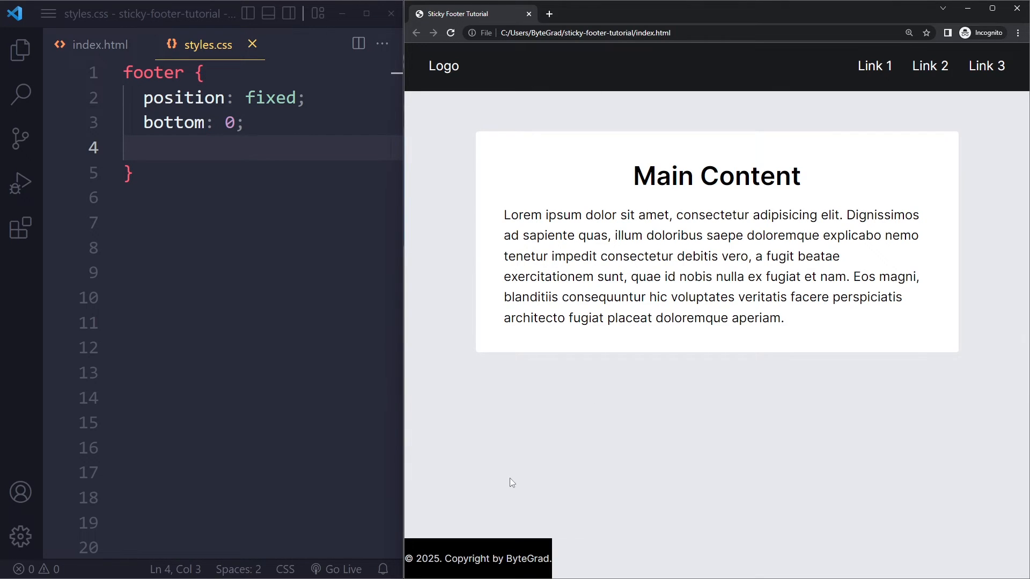
{"action": "type", "text": "width: 100%;"}
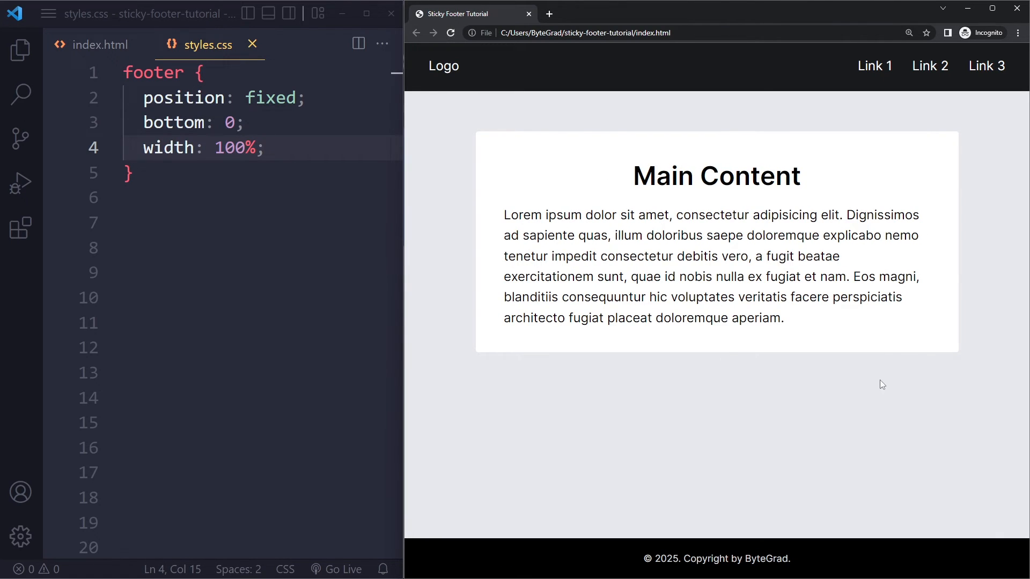
{"action": "left_click", "coordinate": [99, 44]}
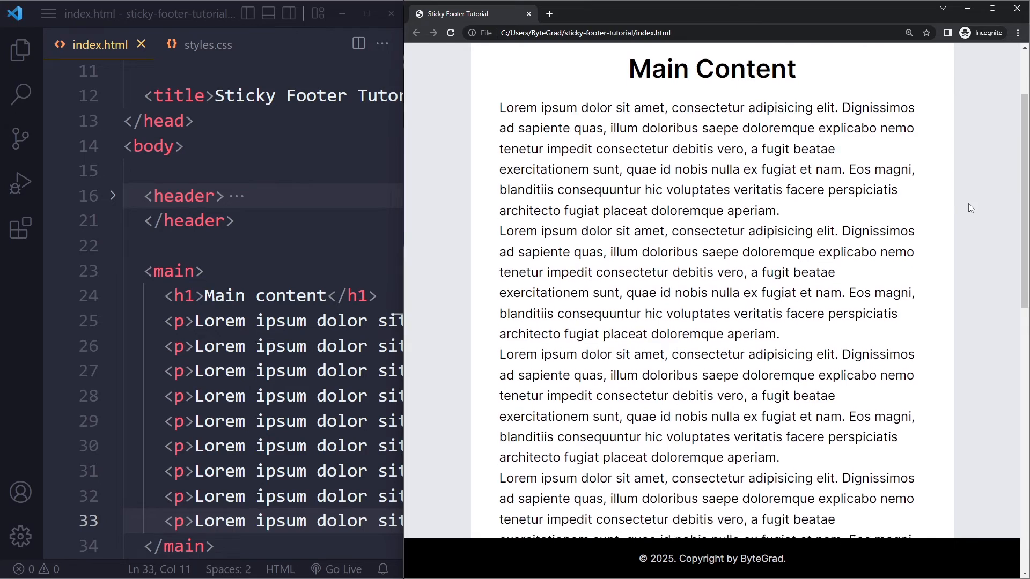
- Scroll the preview to confirm the footer stays pinned, then switch to index.html
{"action": "scroll", "scroll_direction": "down", "scroll_amount": 3}
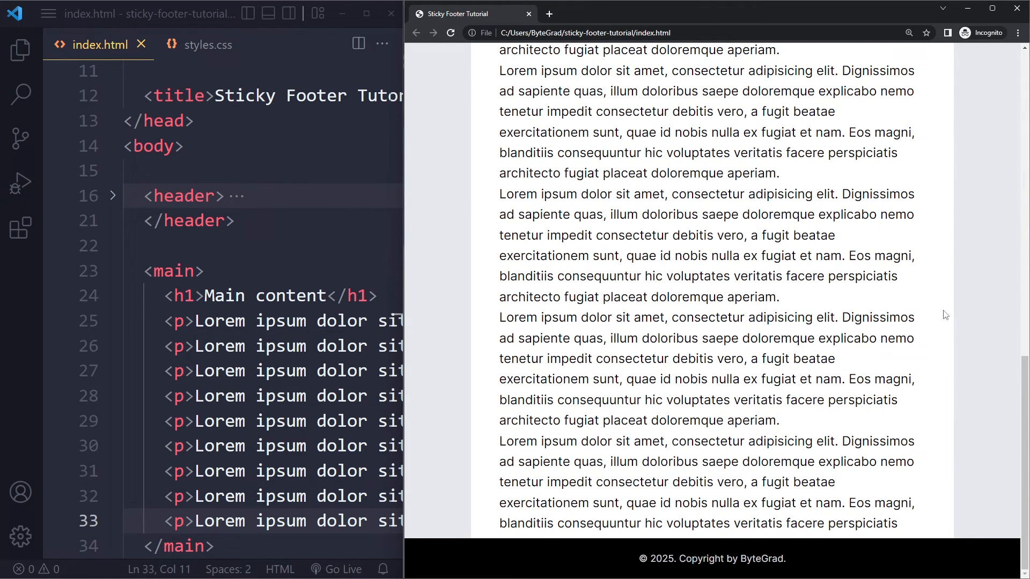
{"action": "left_click", "coordinate": [207, 45]}
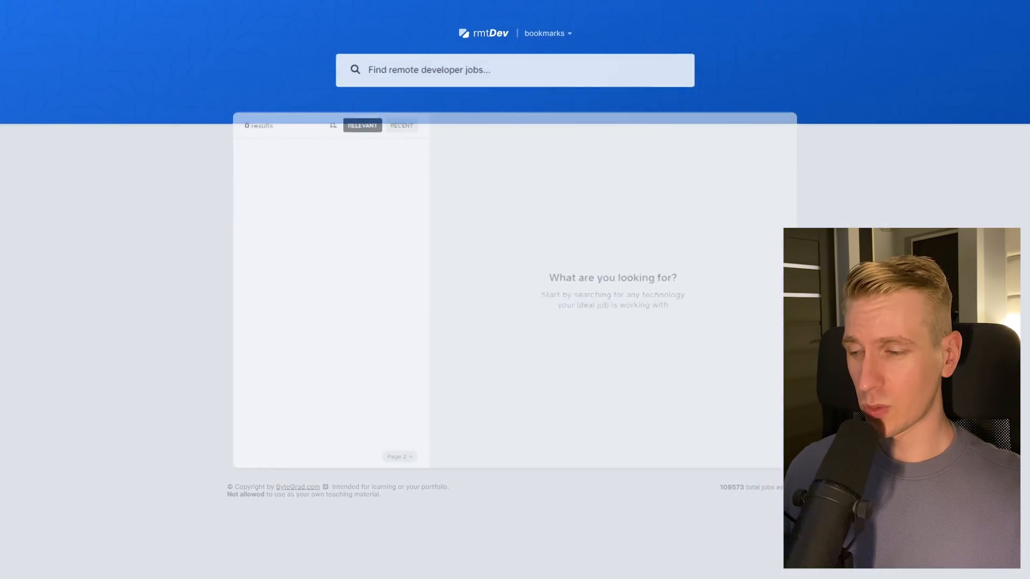
- Search 'react developer' in rmtDev, then switch tabs to SocialEditor and CorpComment
{"action": "type", "text": "react developer"}
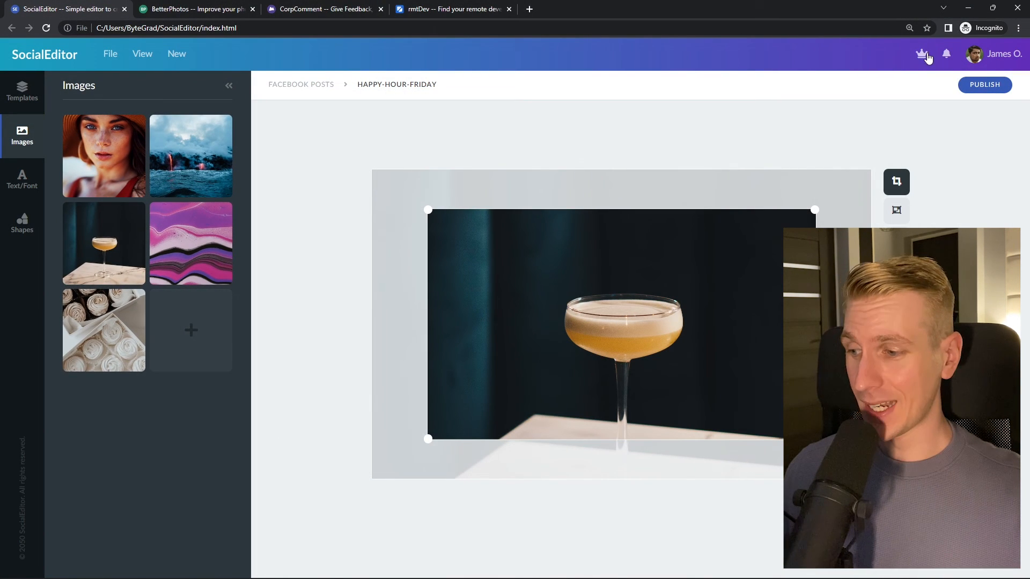
{"action": "left_click", "coordinate": [195, 9]}
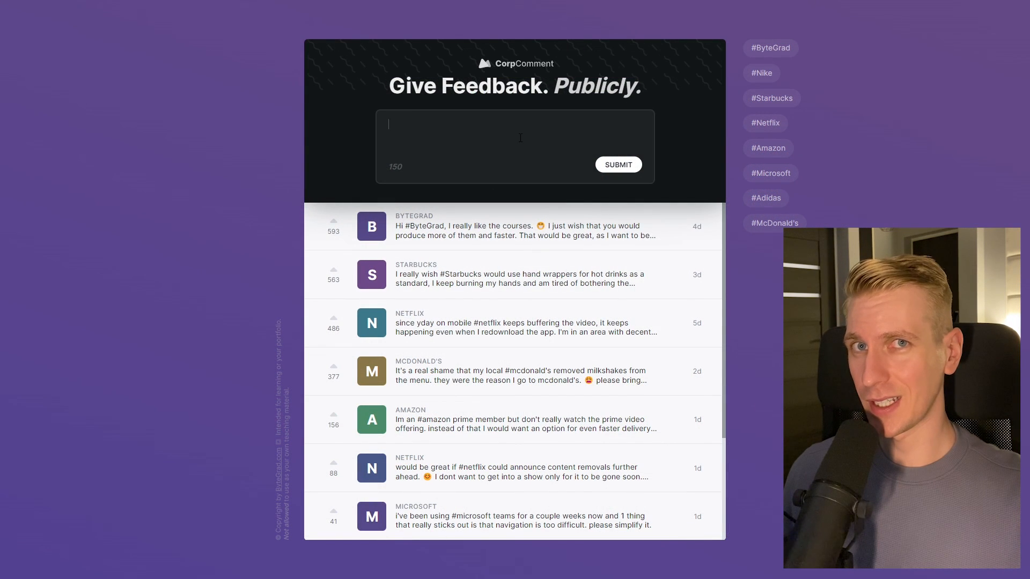
{"action": "mouse_move", "coordinate": [765, 108]}
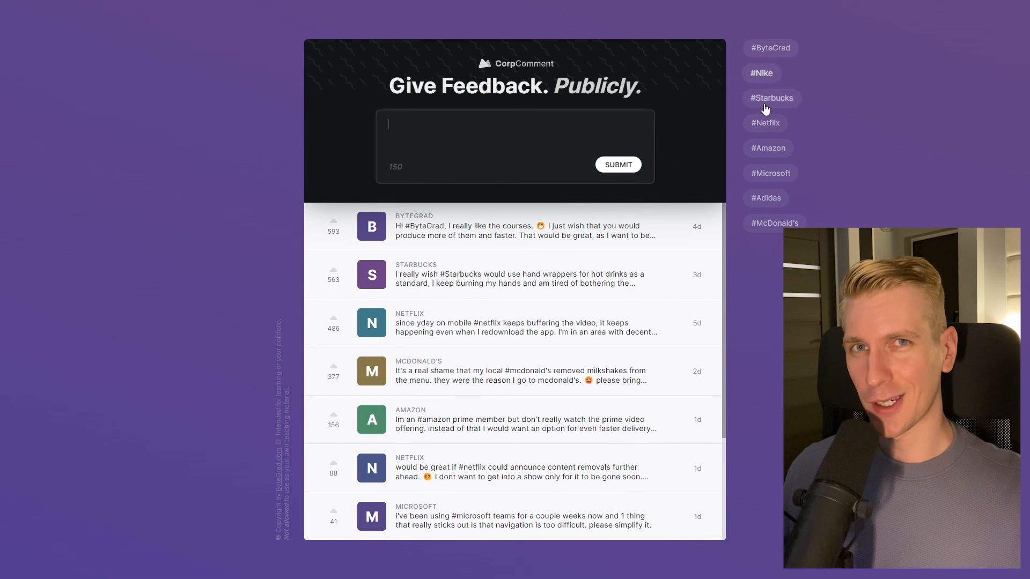